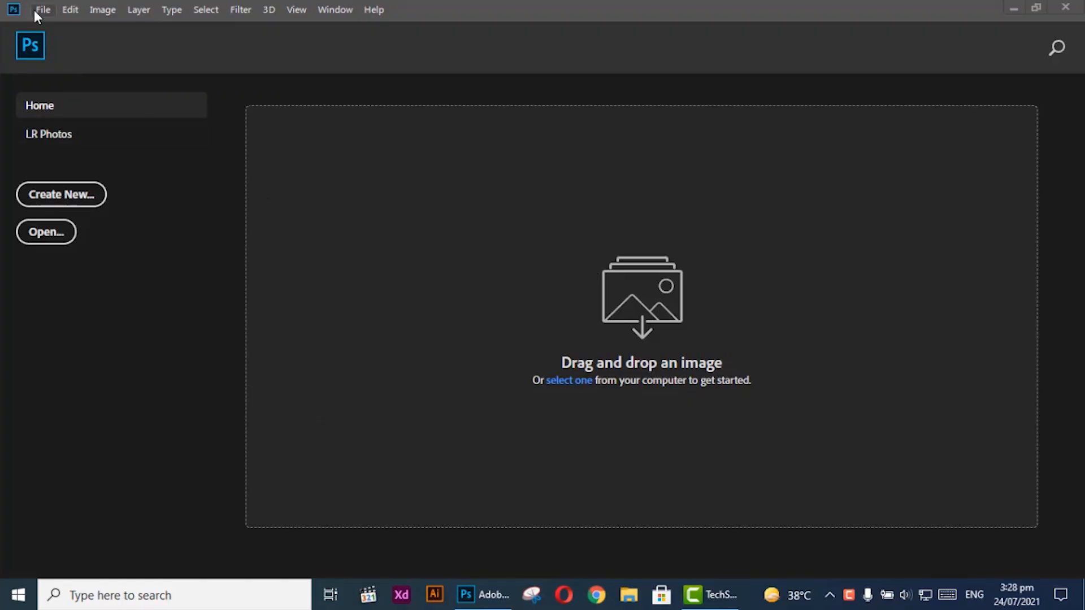
Open the Image photo from the Desktop Project folder
left_click(46, 231)
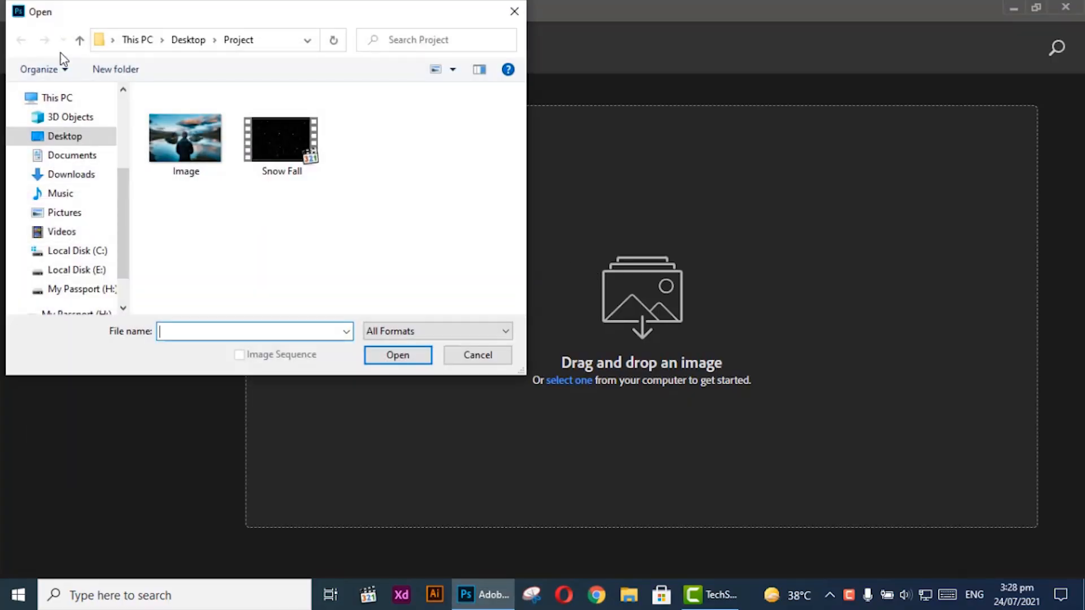
left_click(477, 355)
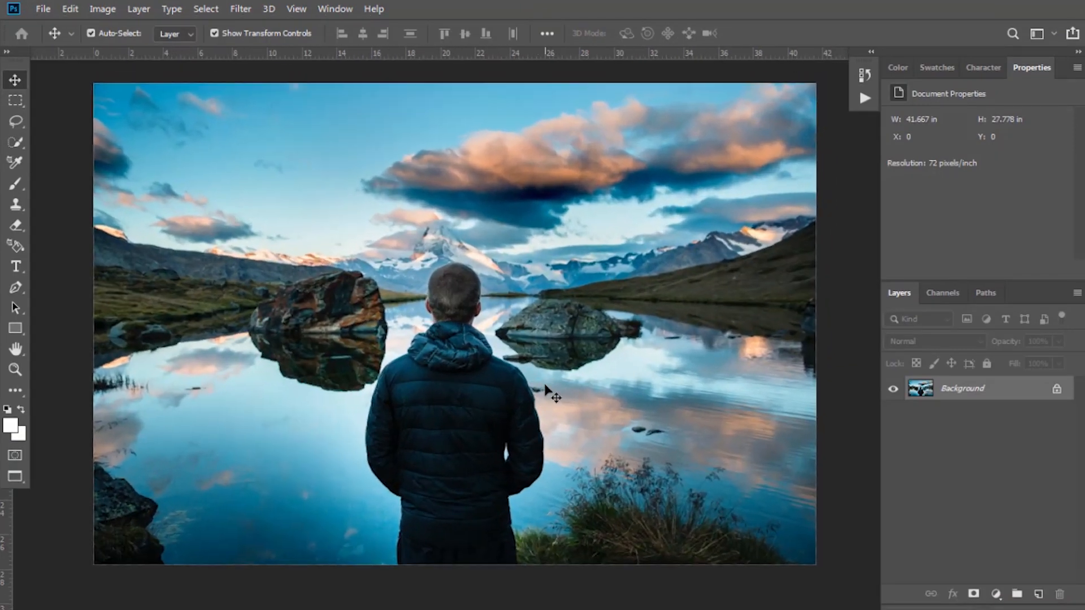
Select Subject on the man, copy him to Layer 1, and reload his outline
left_click(15, 143)
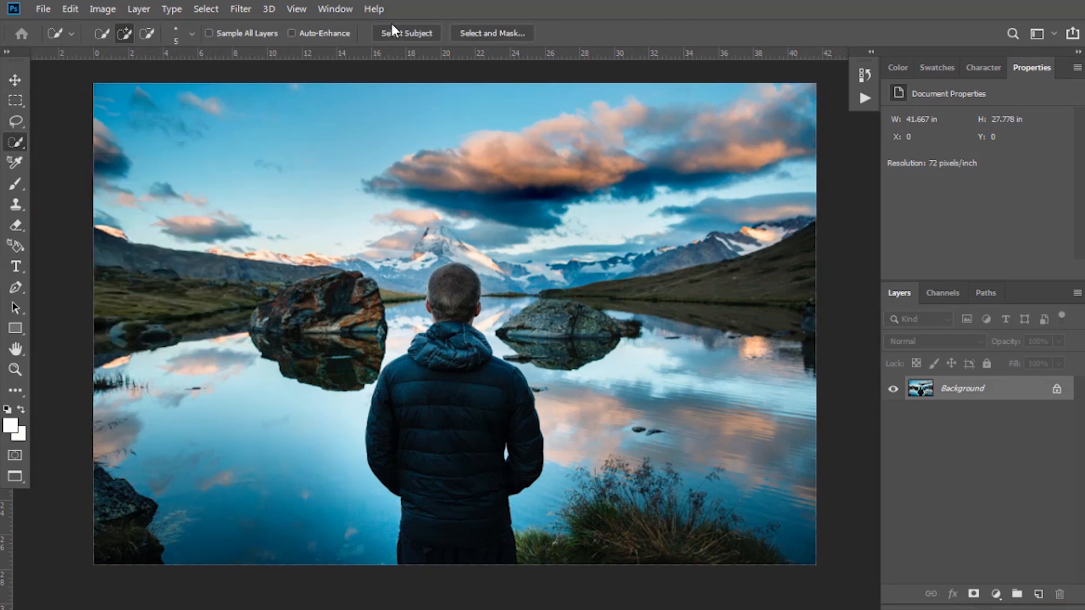
left_click(407, 32)
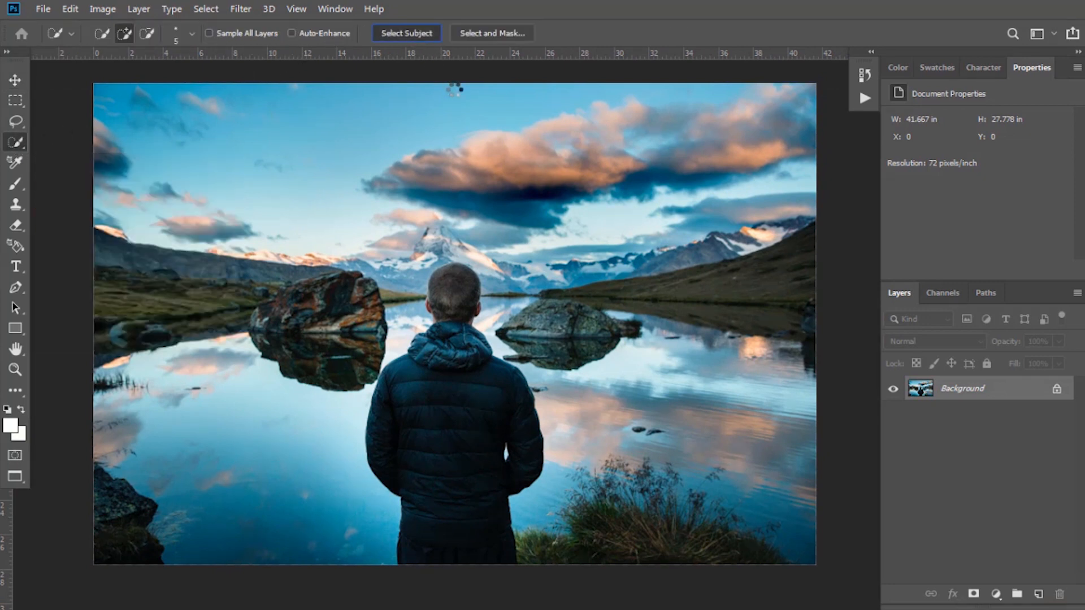
left_click(406, 33)
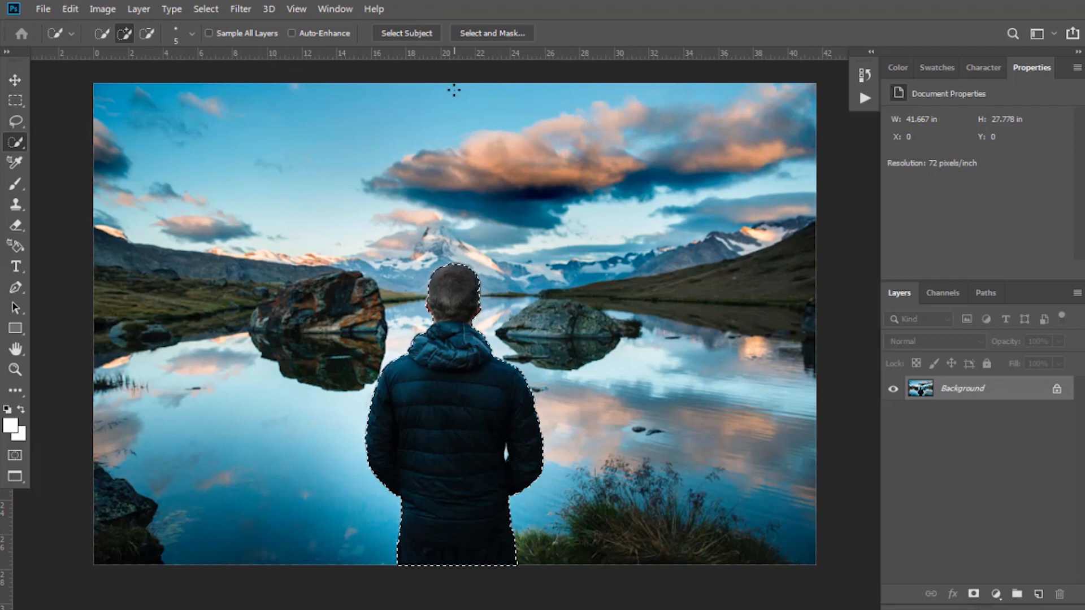
key("ctrl+j")
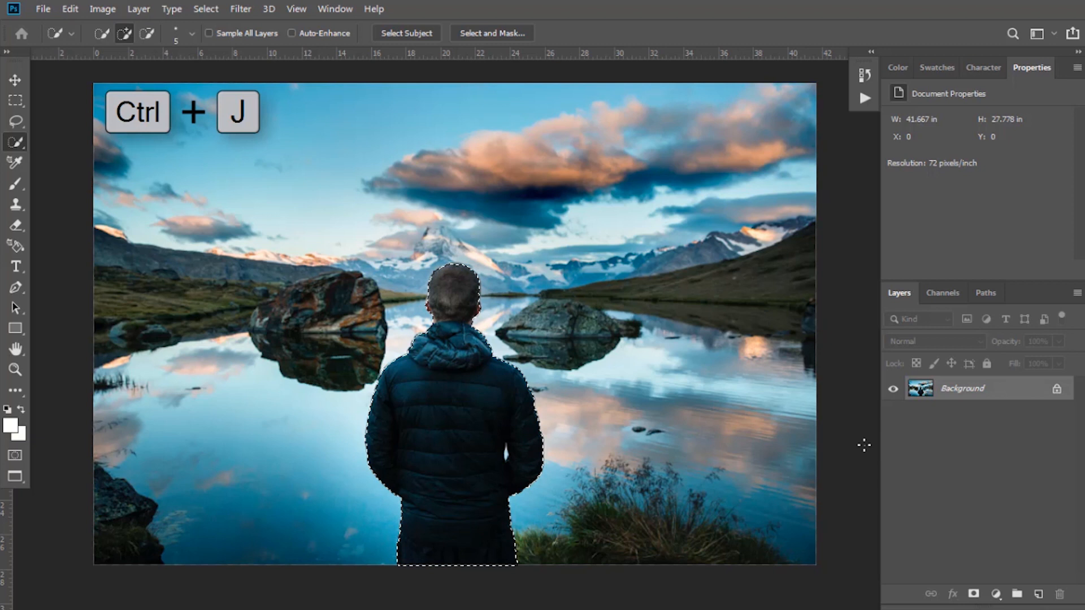
key("ctrl+j")
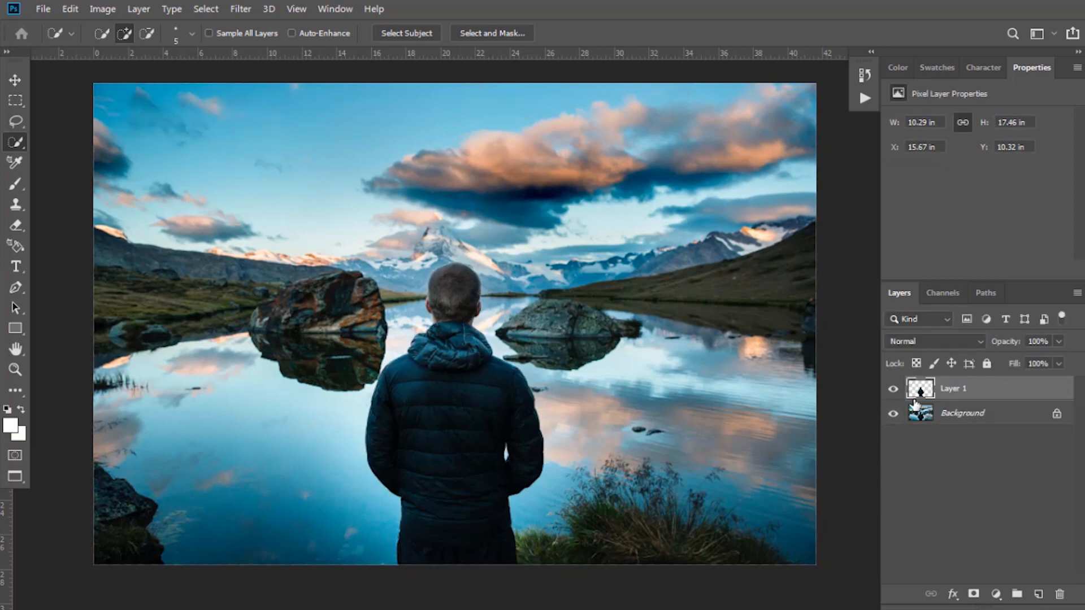
key("ctrl")
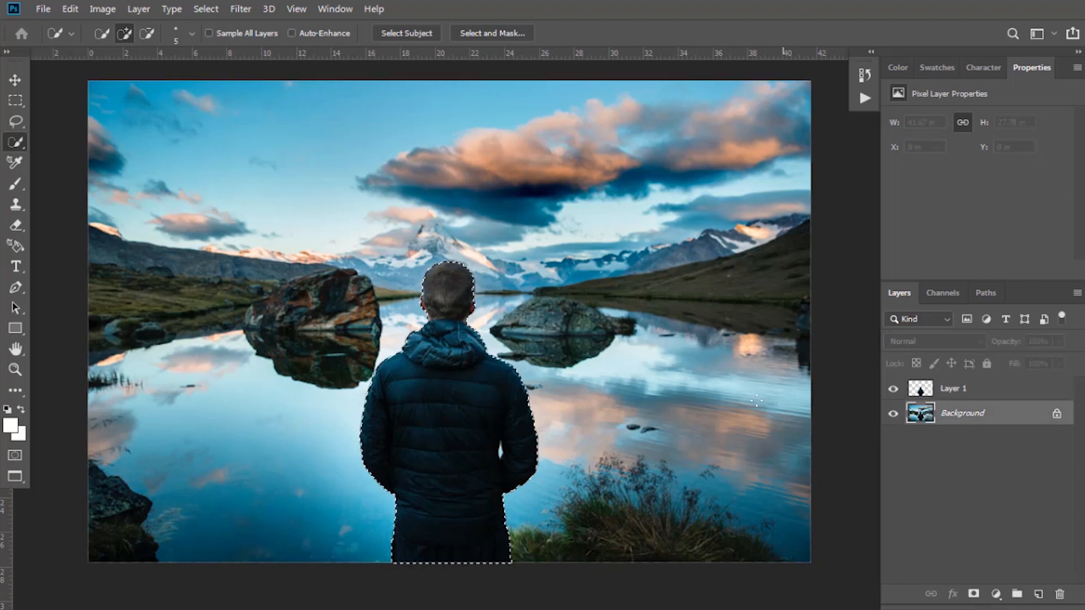
Expand the man's selection by 10 pixels with Select > Modify > Expand
left_click(205, 8)
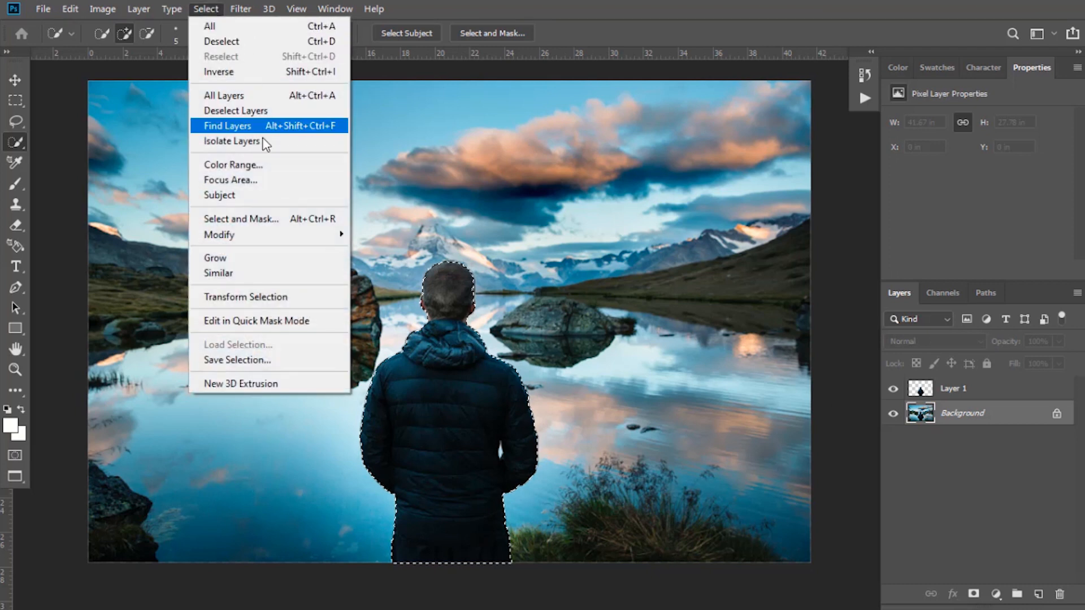
mouse_move(219, 235)
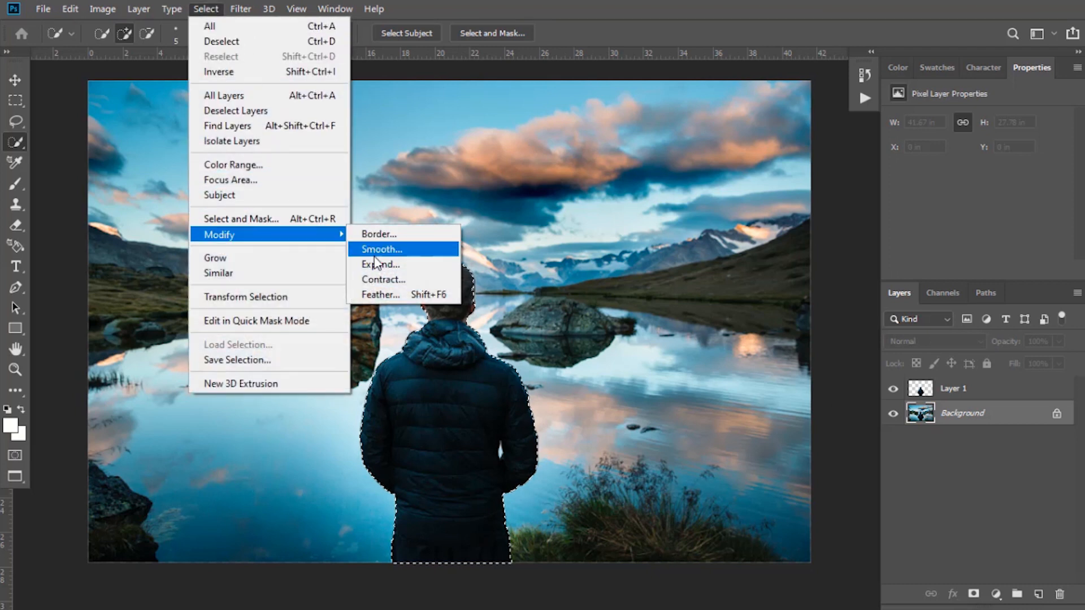
left_click(379, 264)
type("10")
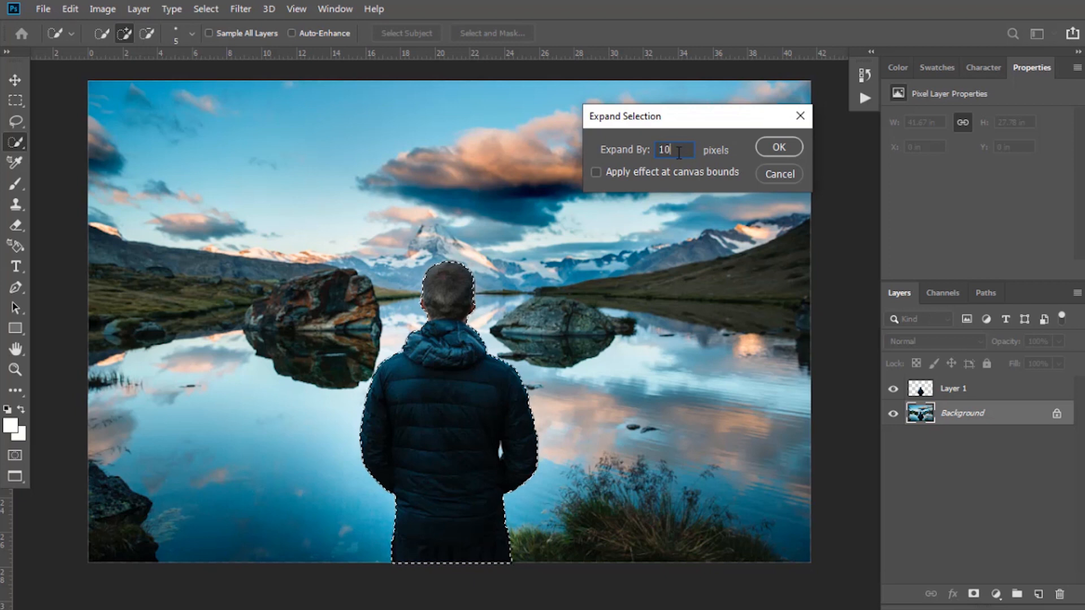
left_click(777, 147)
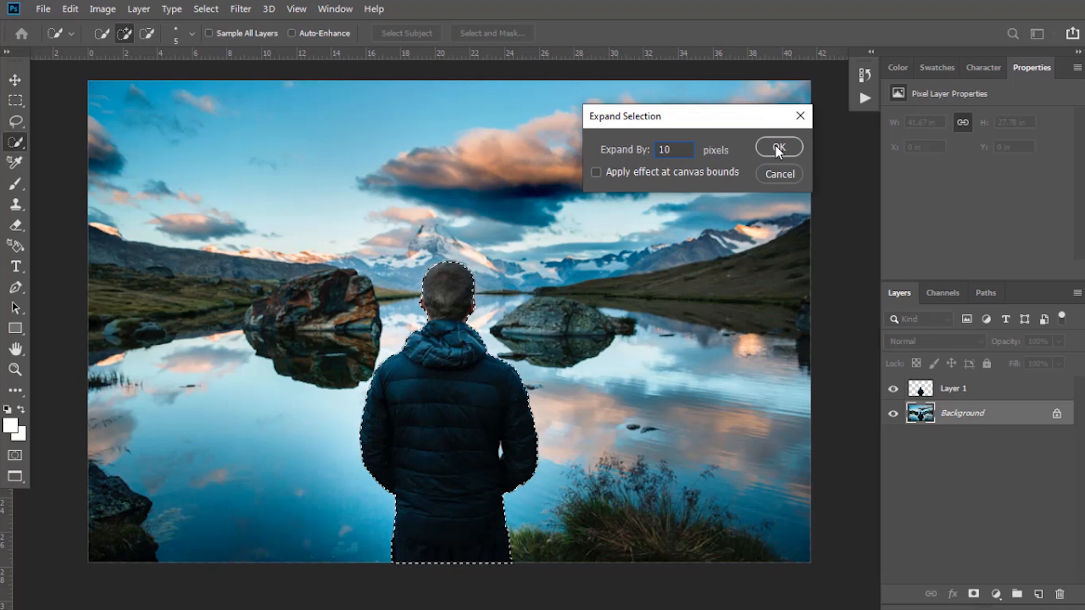
left_click(777, 148)
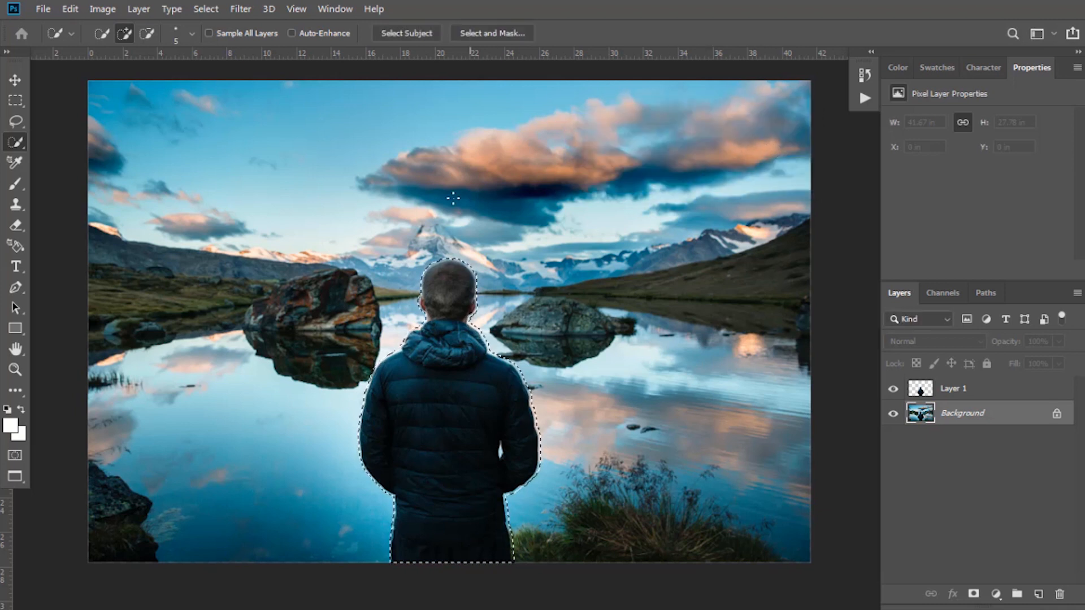
left_click(68, 9)
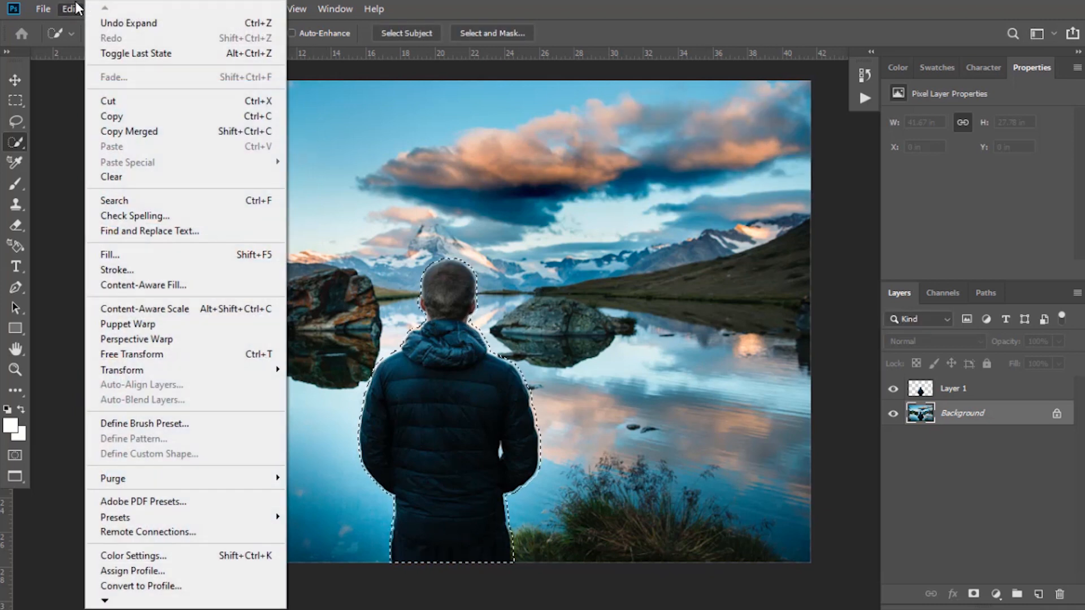
Apply Content-Aware Fill to the man's area with Color Adaptation set to Very High
left_click(143, 284)
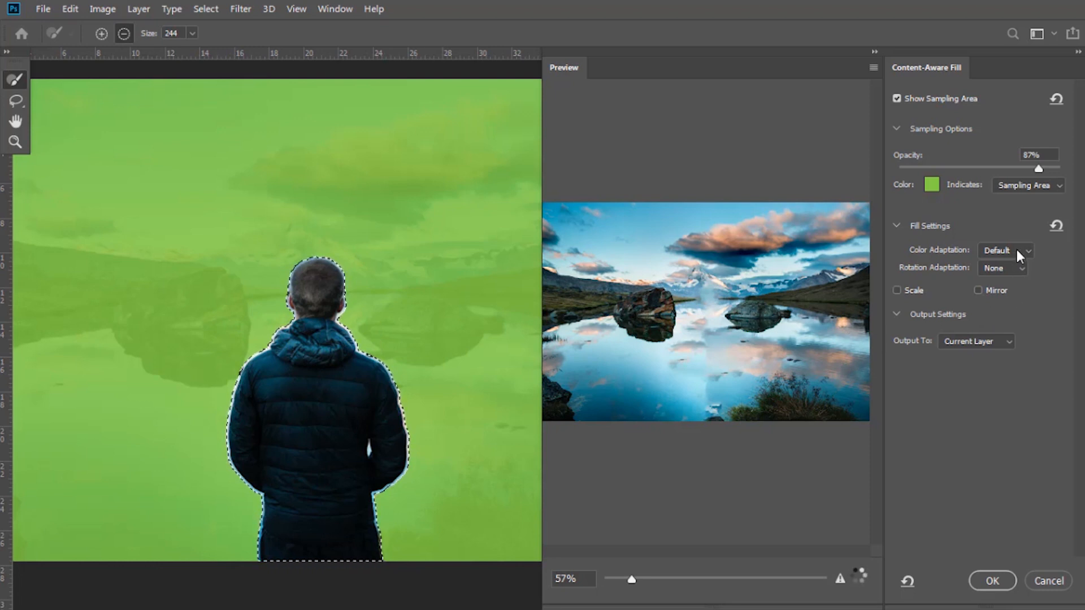
left_click(1004, 250)
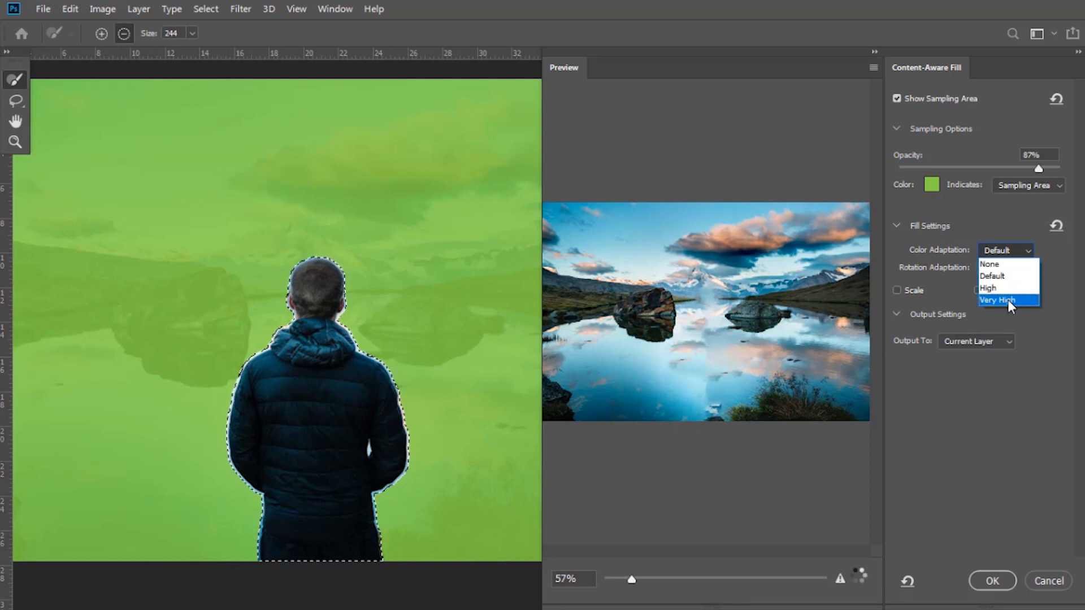
left_click(997, 300)
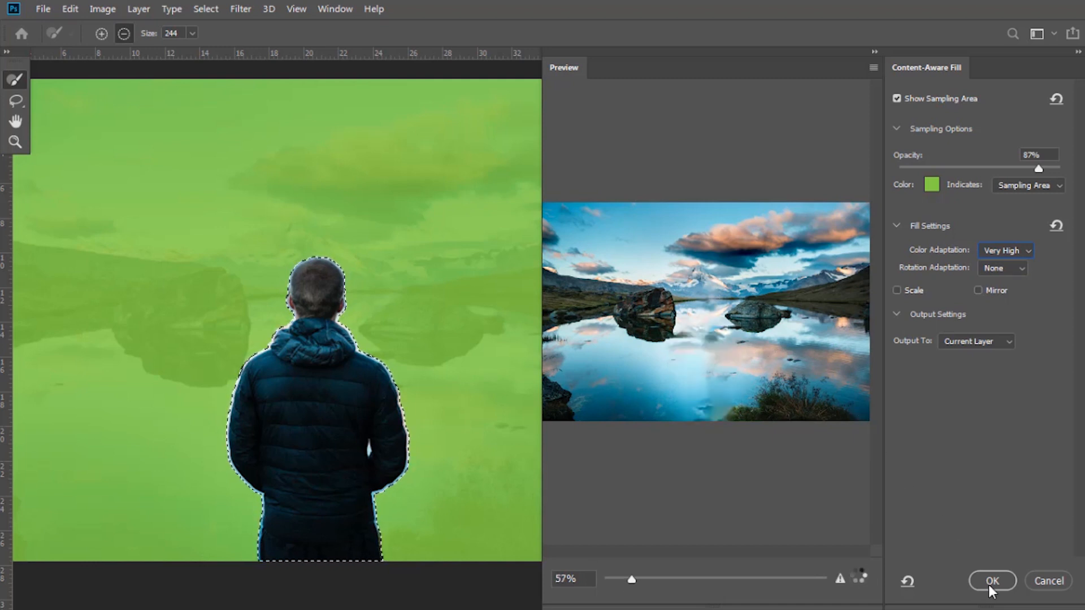
left_click(992, 580)
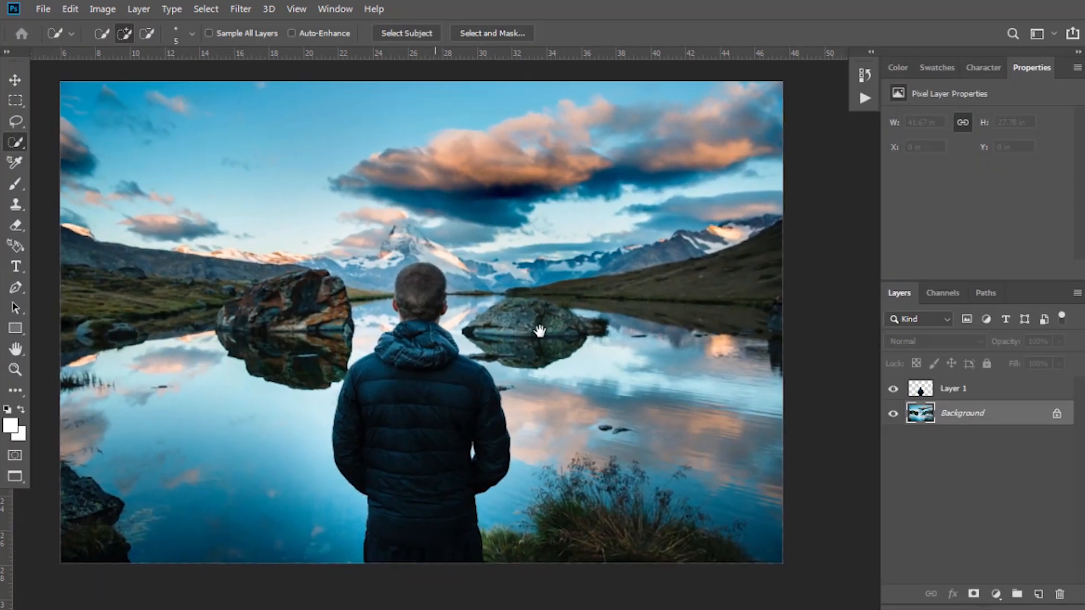
Deselect, hide Layer 1, and zoom into the filled lake area
key("ctrl+d")
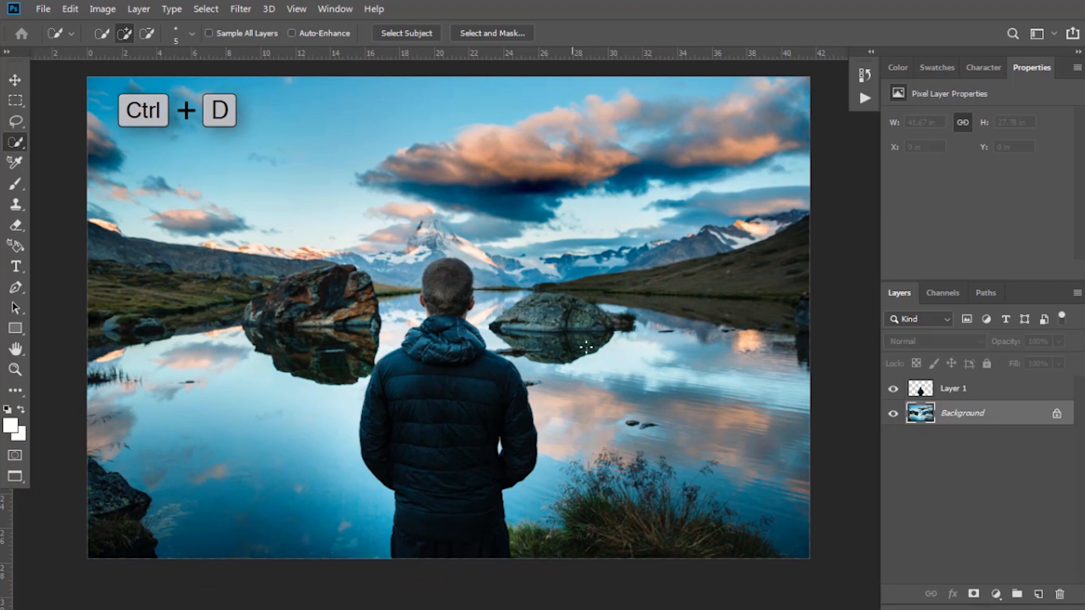
key("ctrl+d")
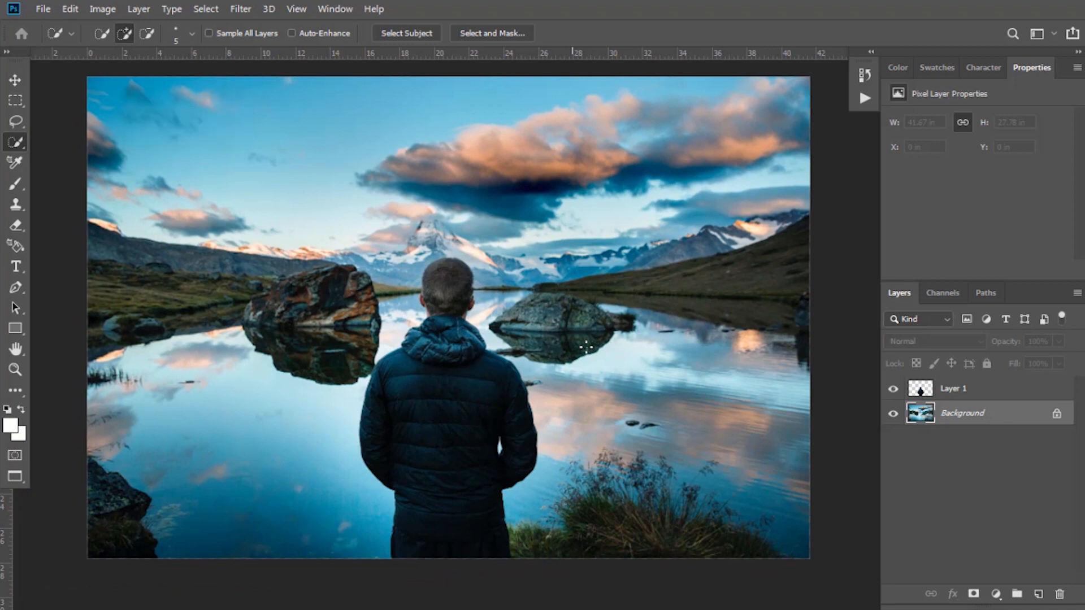
left_click(894, 389)
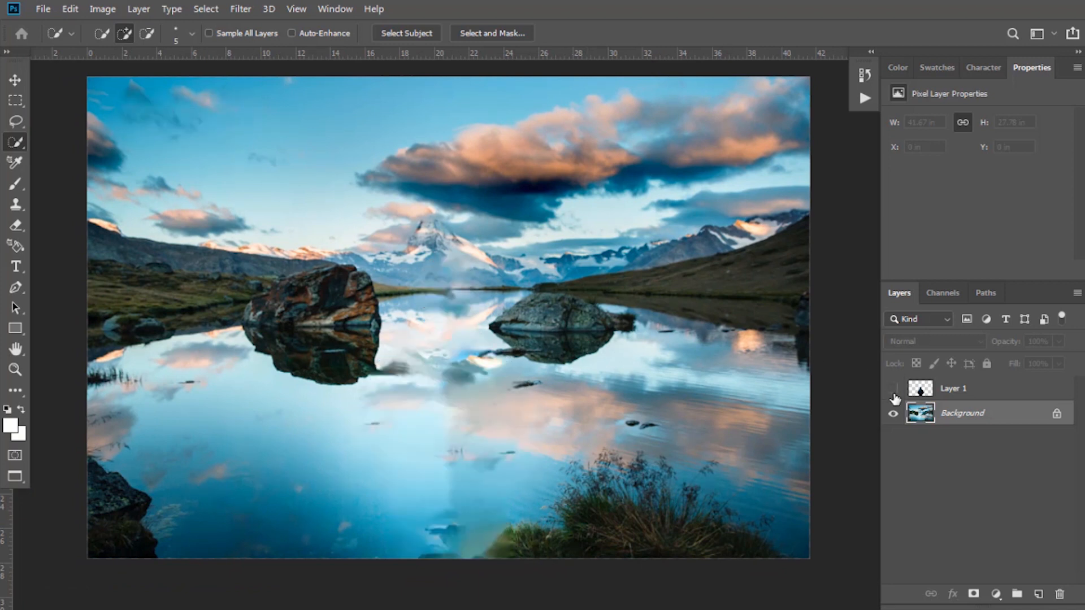
left_click(893, 398)
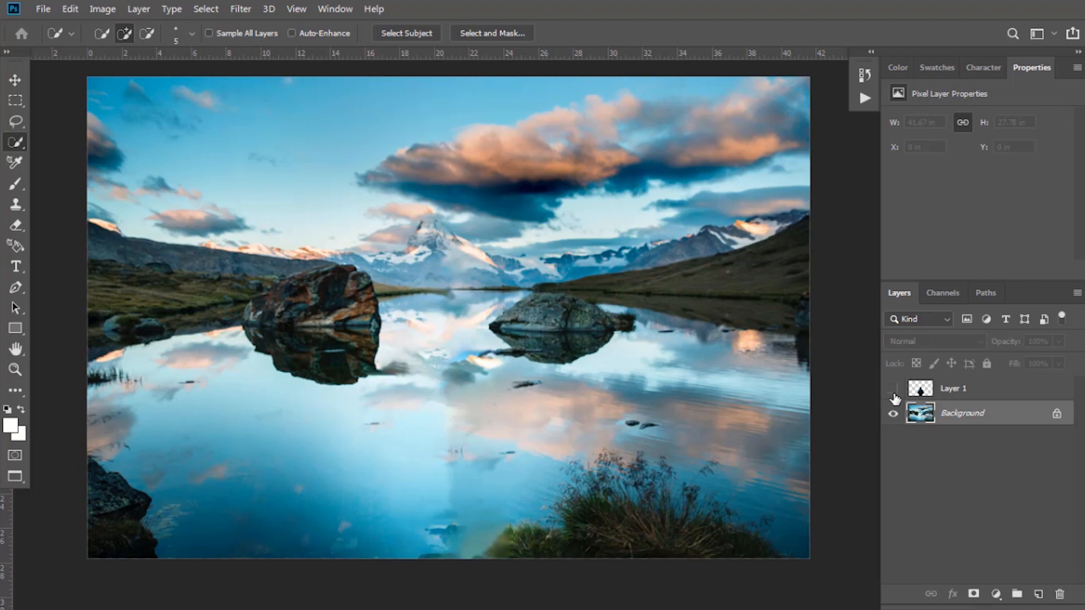
left_click_drag(349, 394, 542, 543)
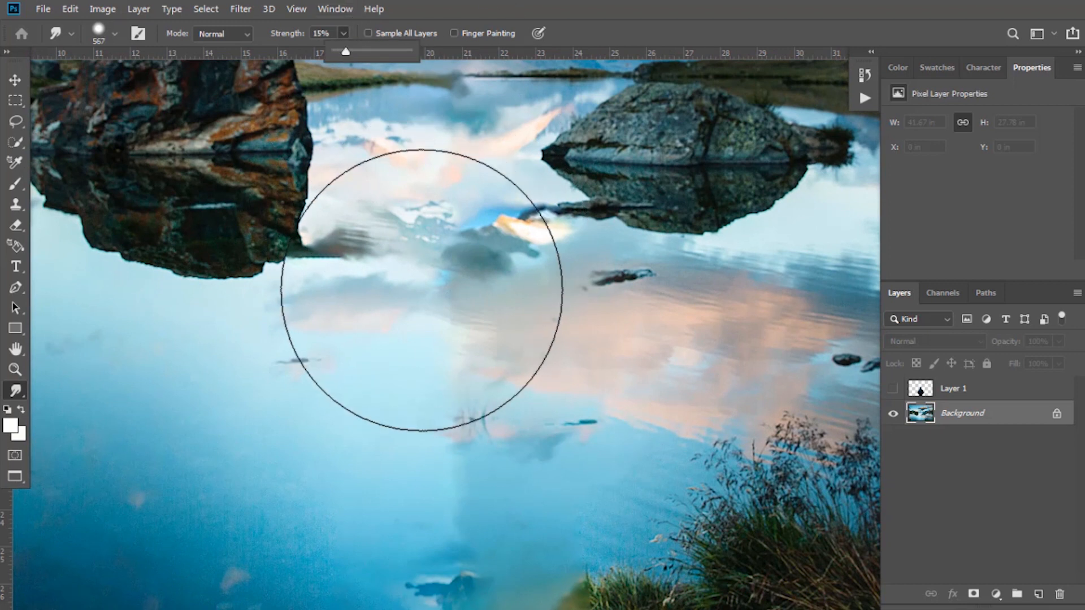
Smudge the streaky reflection where the man stood, then show Layer 1 again
left_click(103, 33)
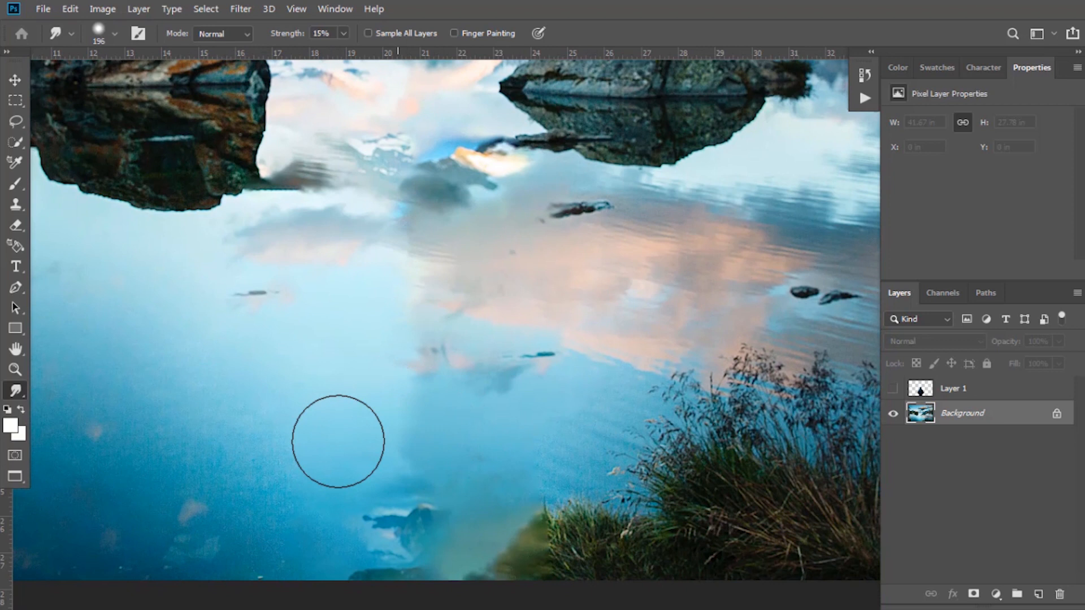
left_click_drag(339, 441, 291, 400)
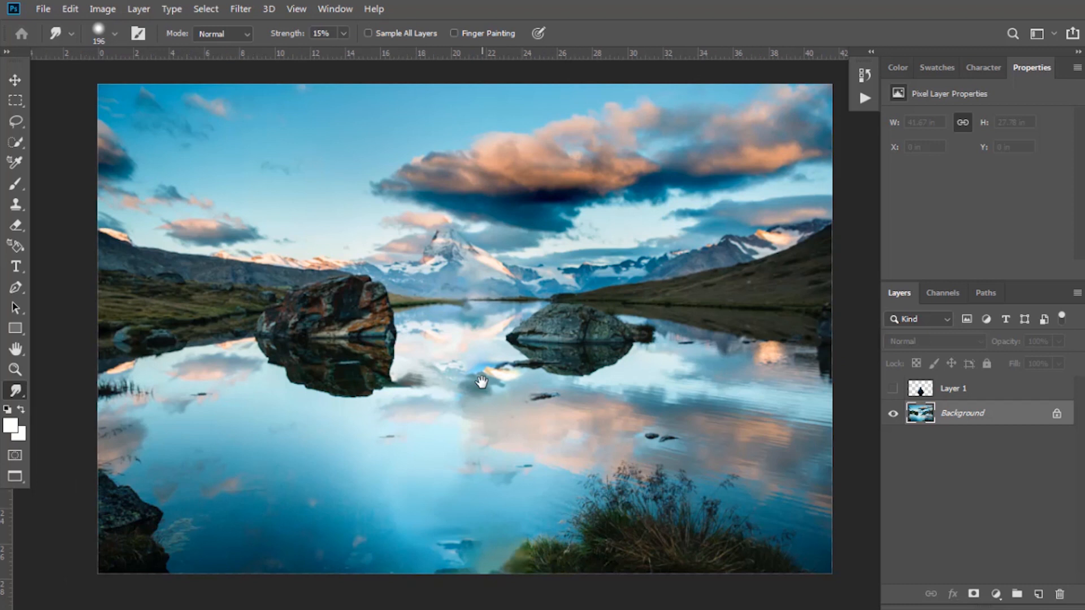
left_click(15, 80)
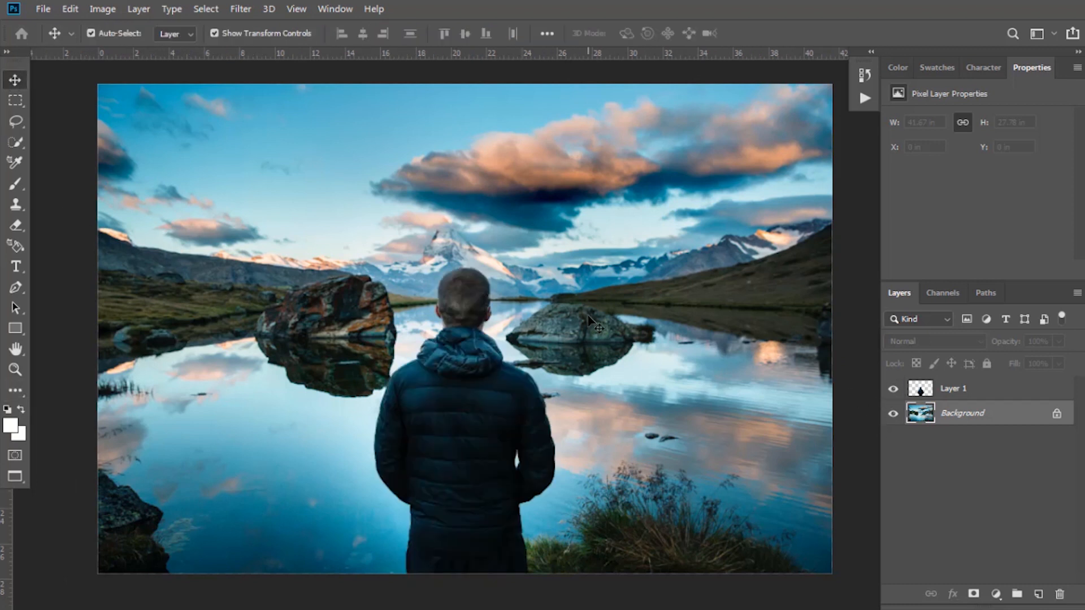
Scale the man up to fill the foreground and convert his layer to a smart object
left_click(953, 389)
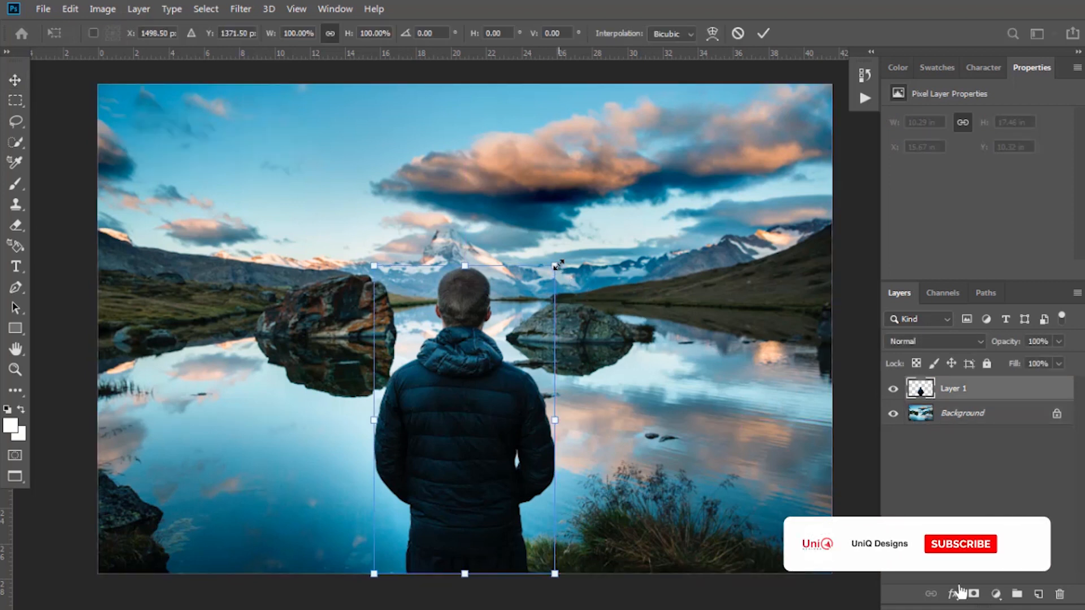
left_click_drag(556, 265, 628, 137)
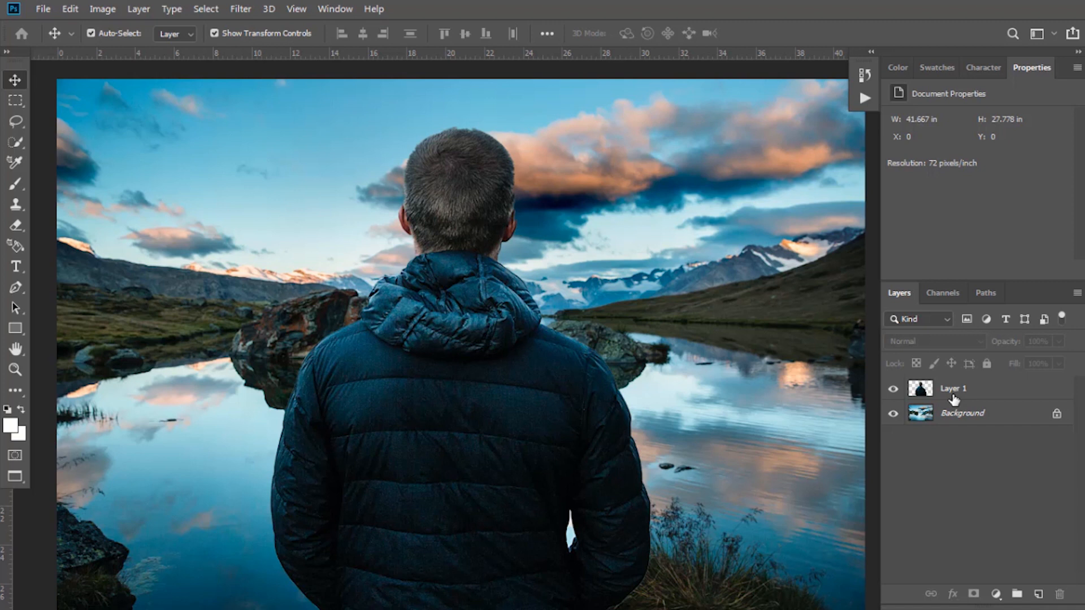
right_click(953, 388)
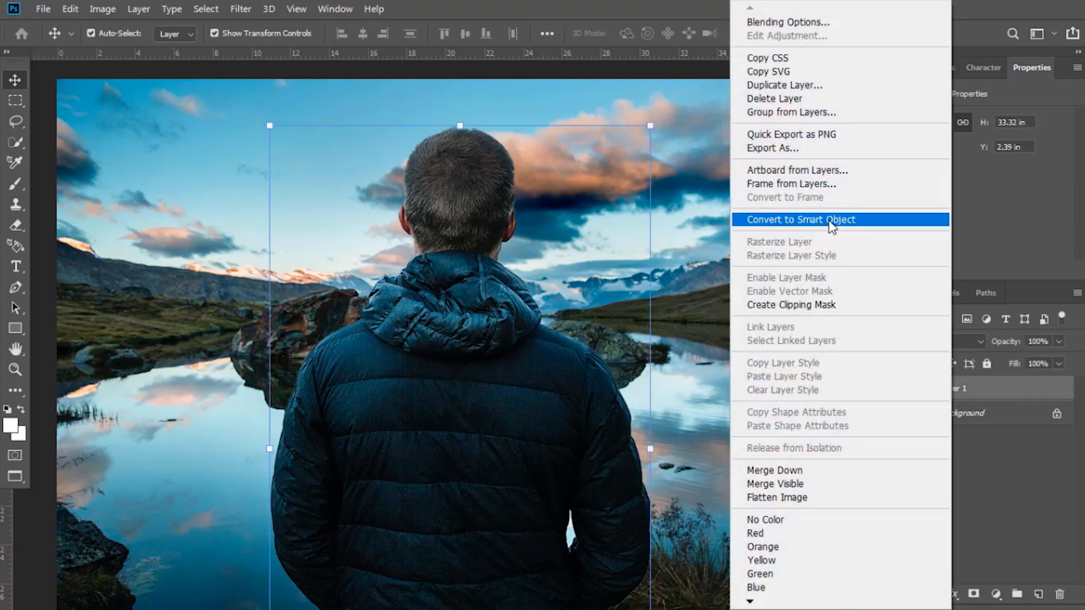
left_click(799, 219)
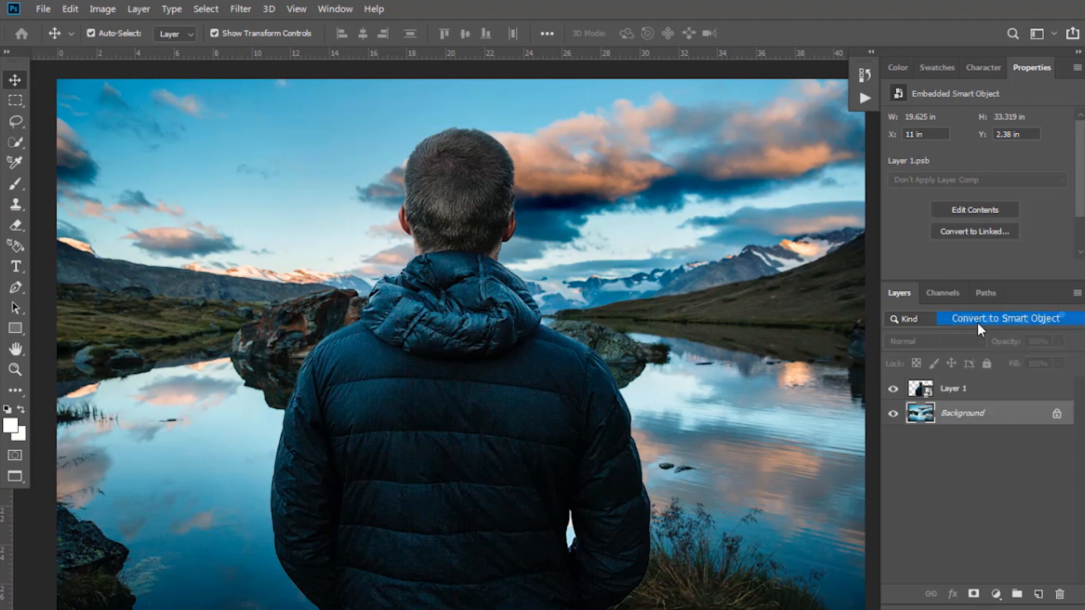
left_click(1004, 318)
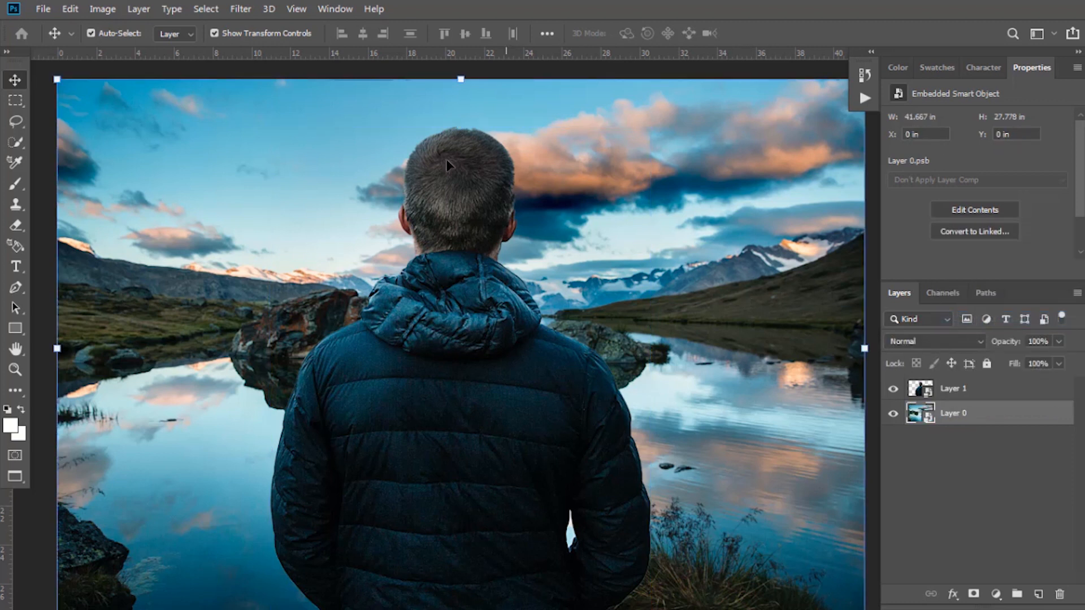
Show the Timeline panel and create a video timeline with a track per layer
left_click(334, 9)
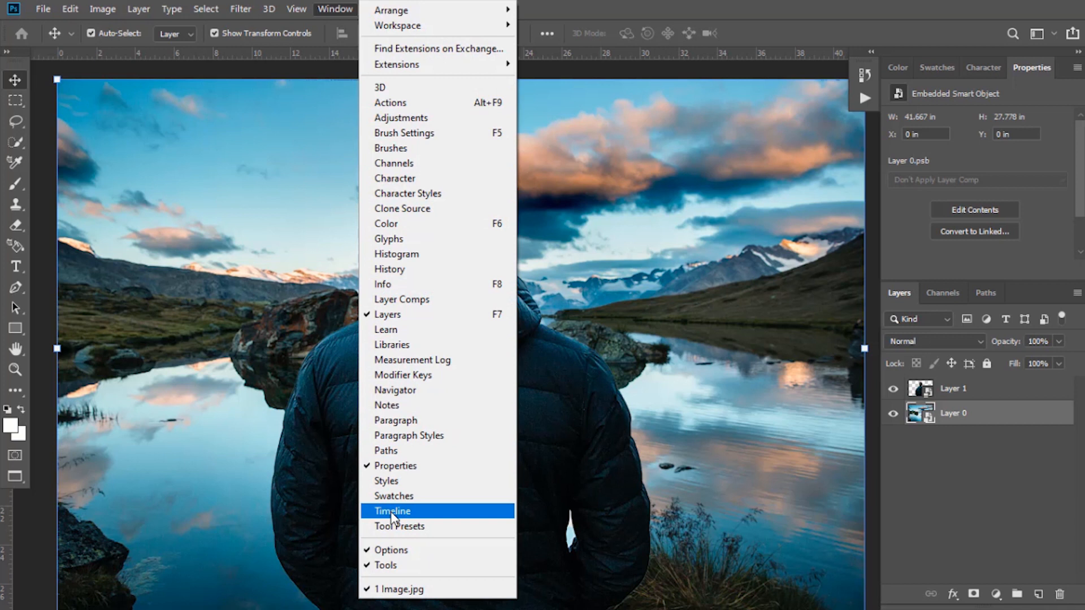
left_click(392, 511)
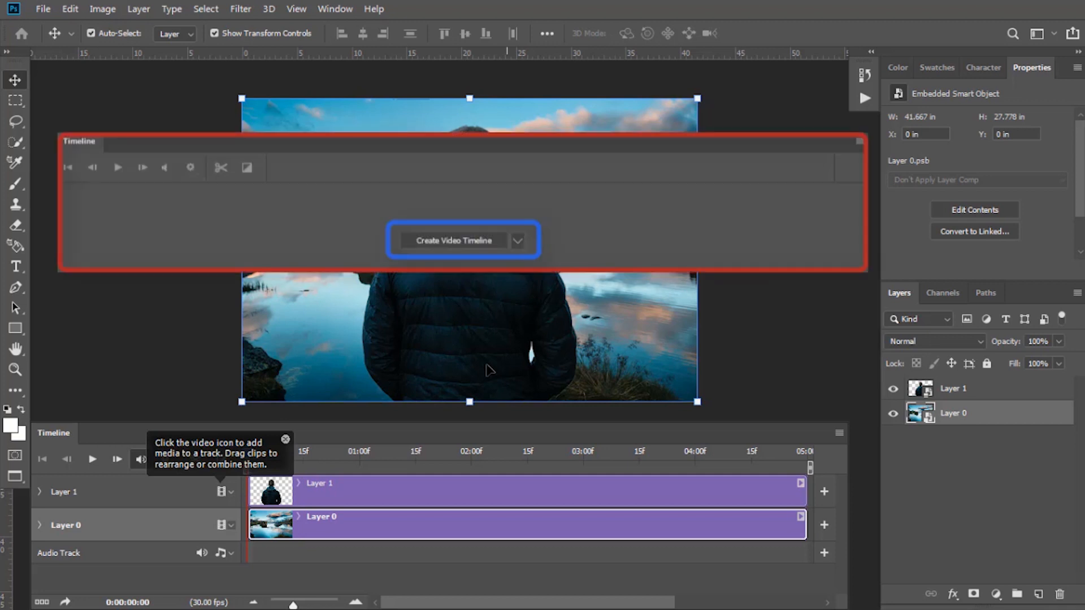
mouse_move(373, 413)
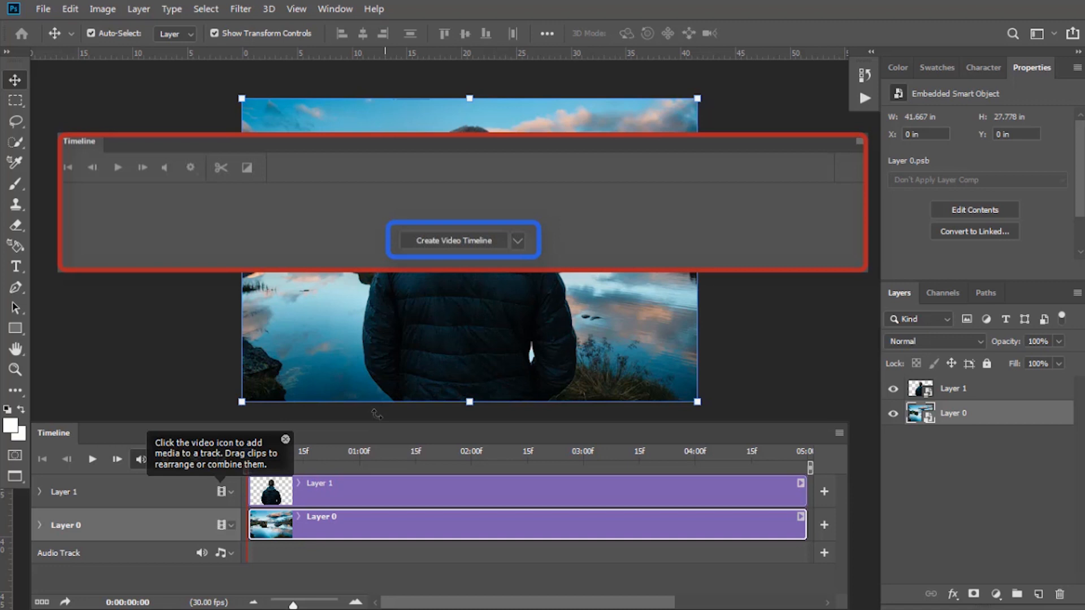
left_click(454, 240)
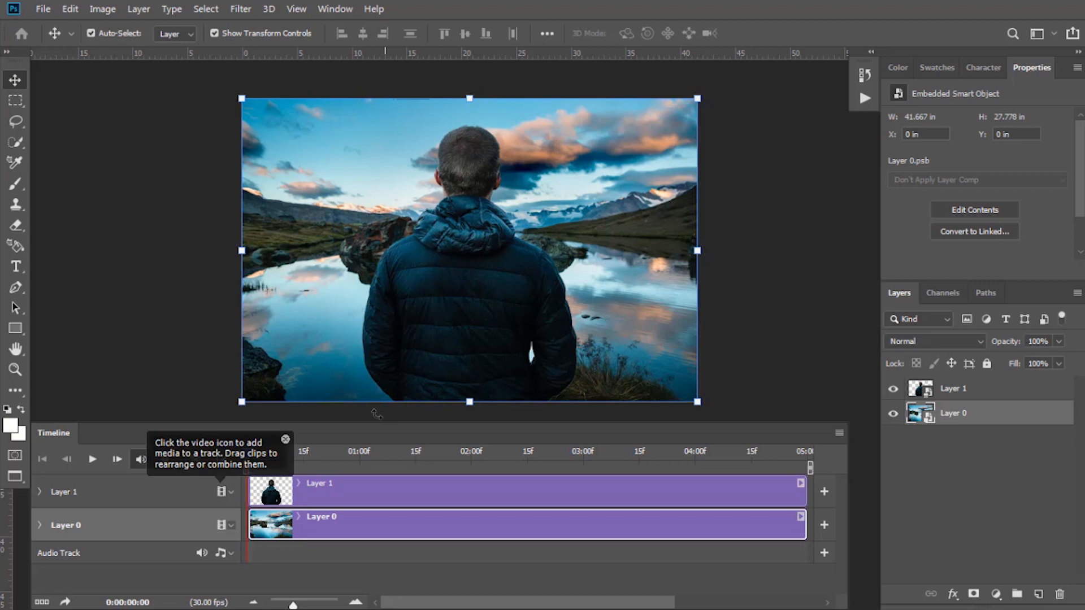
mouse_move(90, 499)
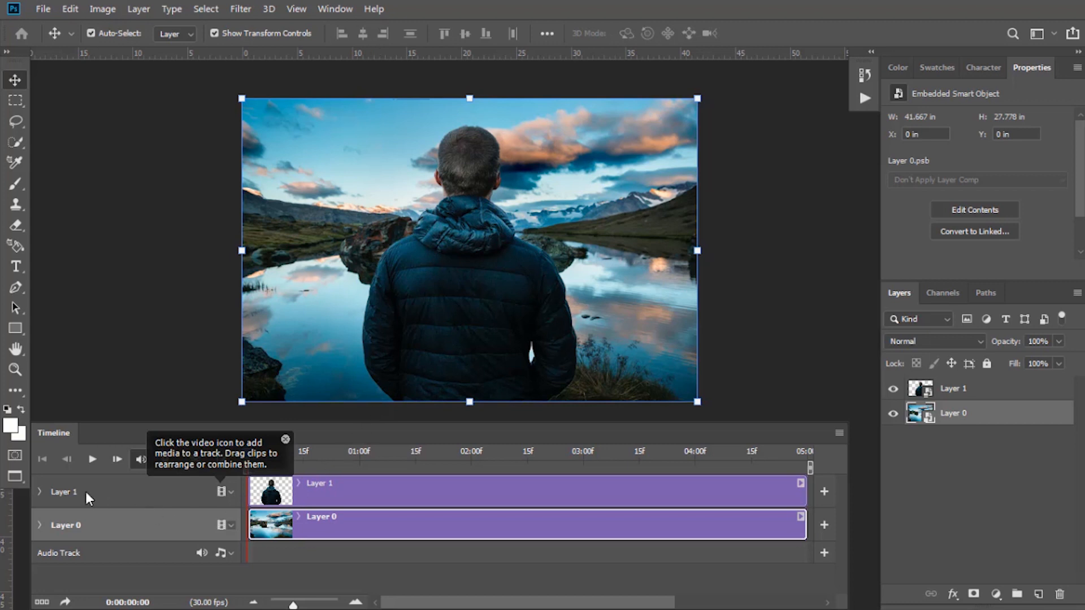
Keyframe Layer 1's Transform and shrink the man toward the centre at the clip's end
left_click(39, 491)
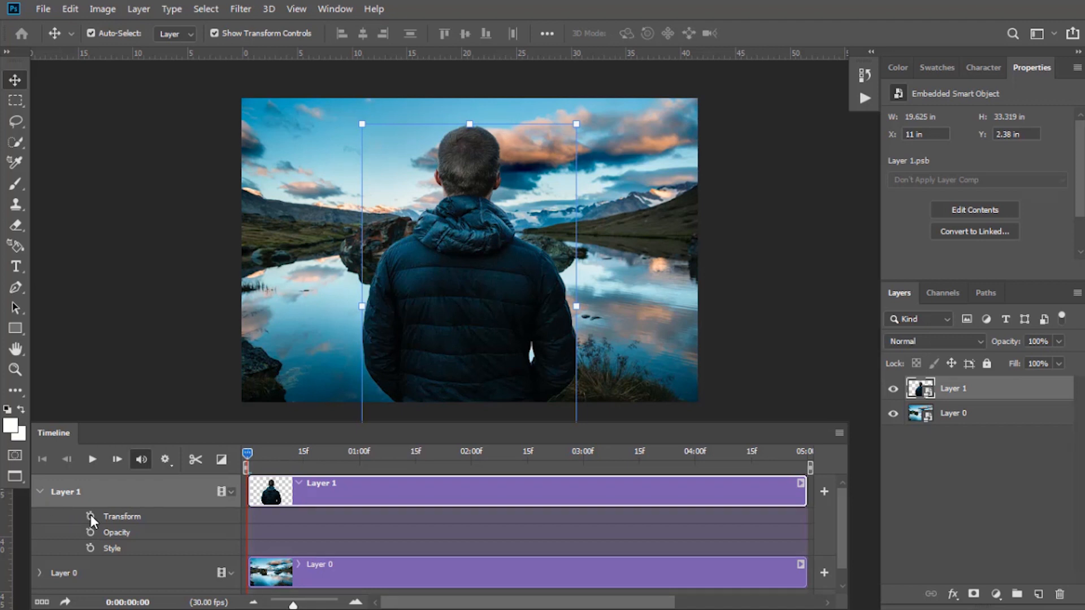
left_click(90, 516)
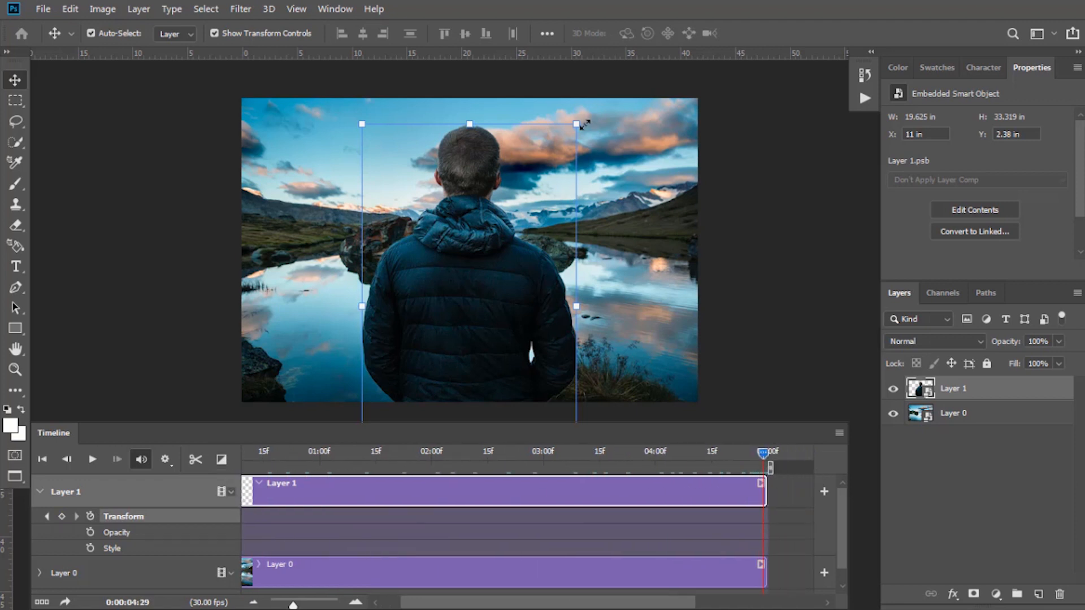
left_click_drag(578, 124, 545, 177)
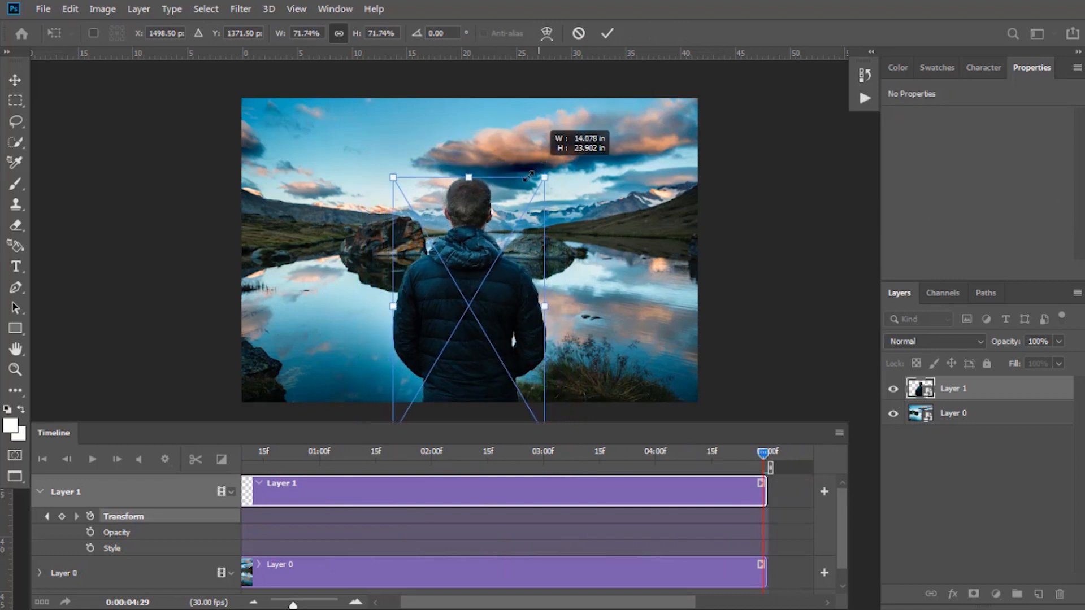
left_click_drag(544, 177, 527, 206)
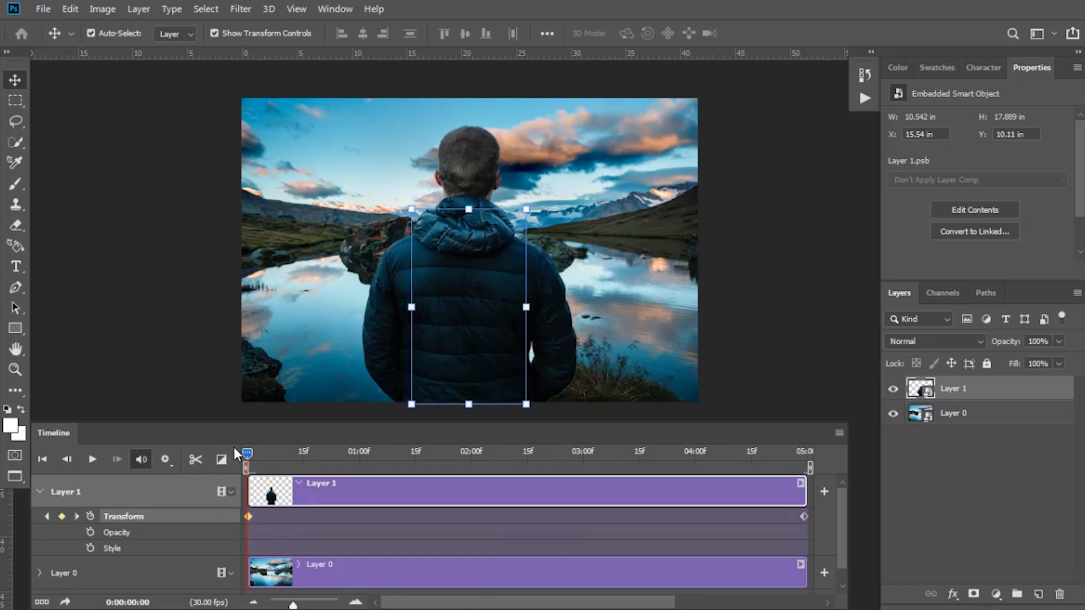
Return the playhead to the first frame and play back the animation
left_click(952, 413)
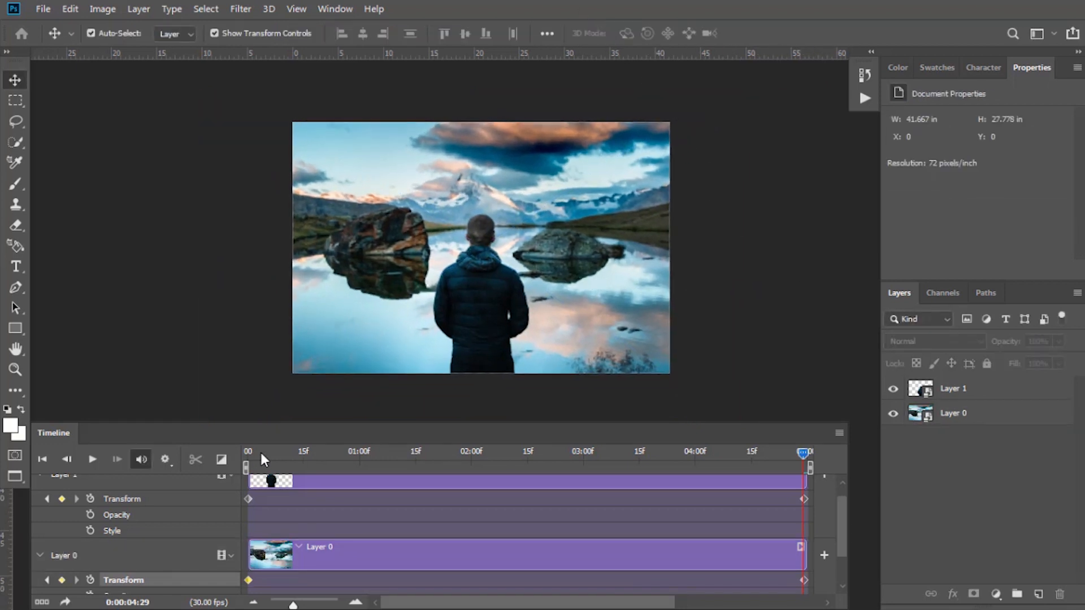
key("space")
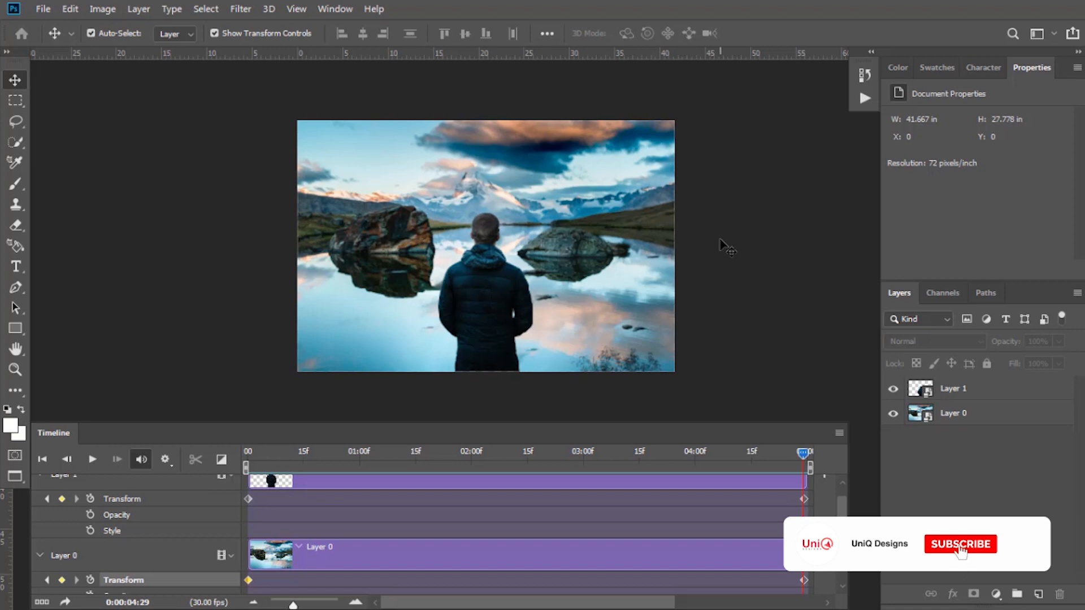
Place the Snow Fall video embedded and stretch it past the canvas edges
left_click(961, 543)
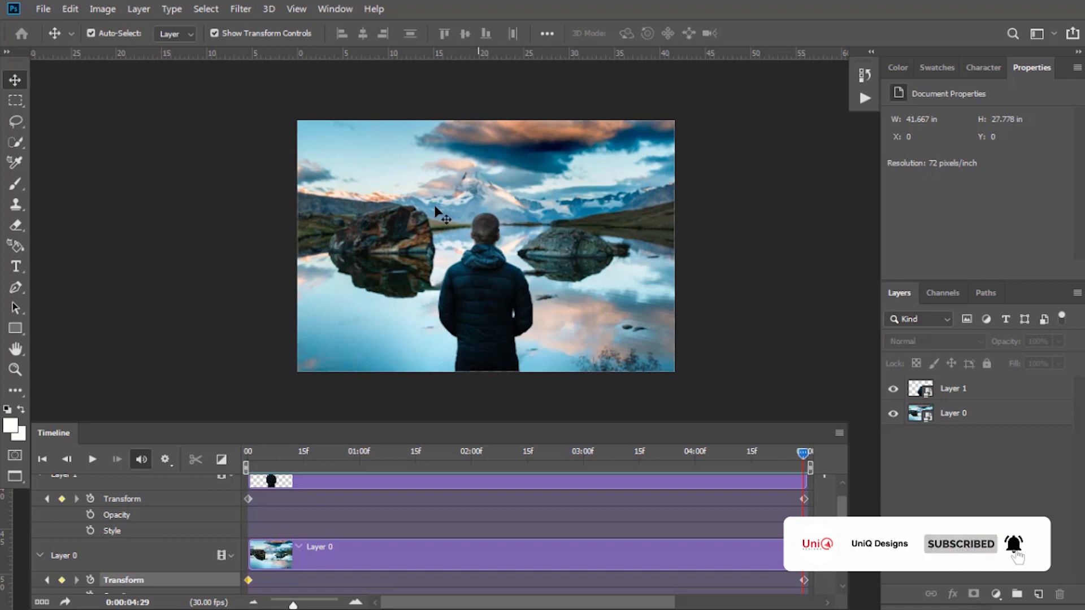
left_click(42, 9)
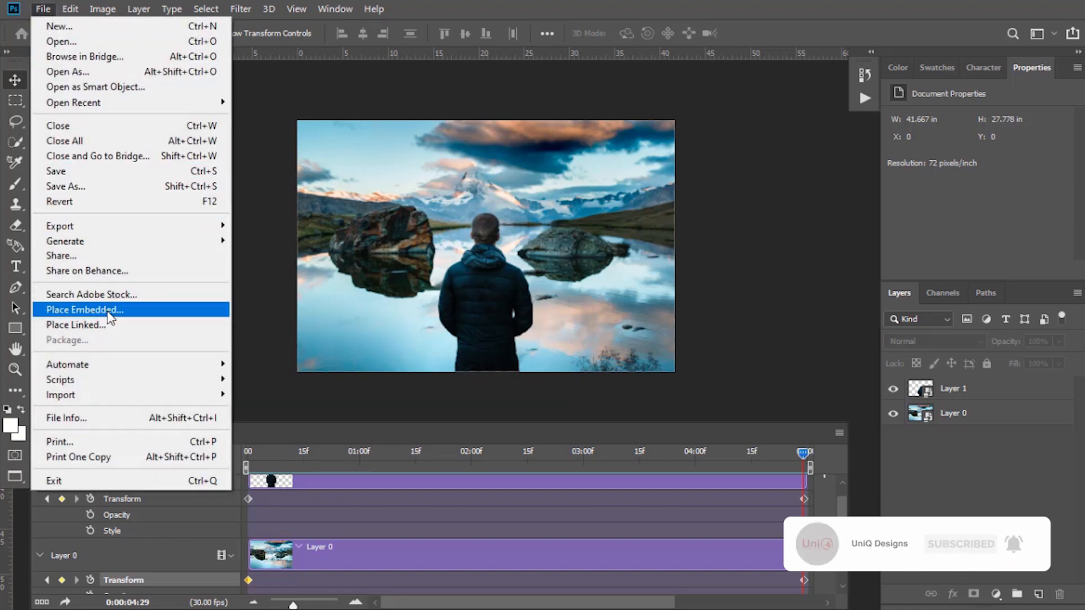
left_click(84, 309)
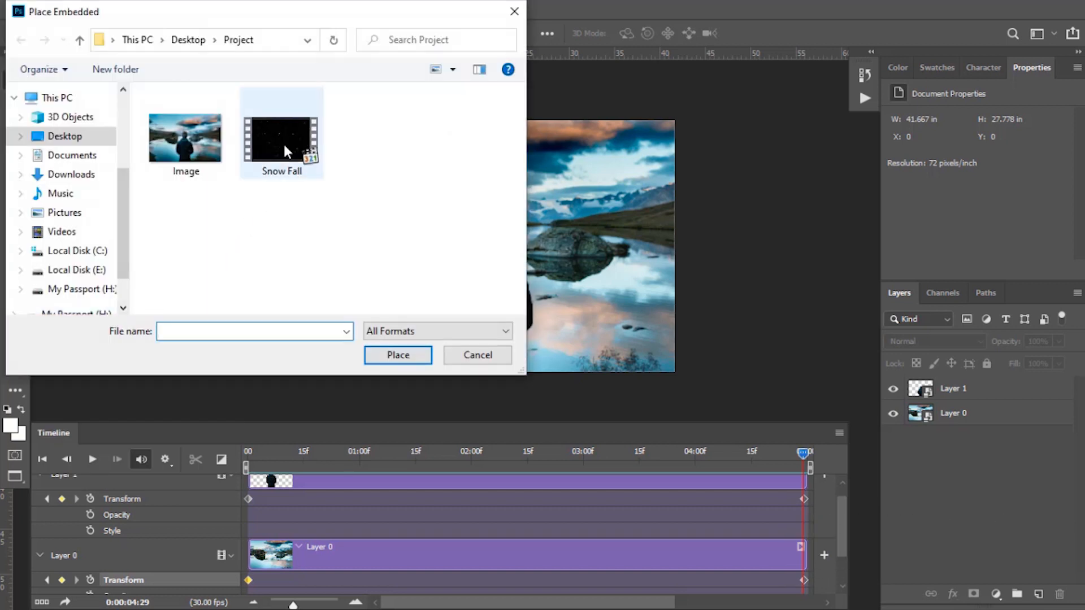
left_click(398, 355)
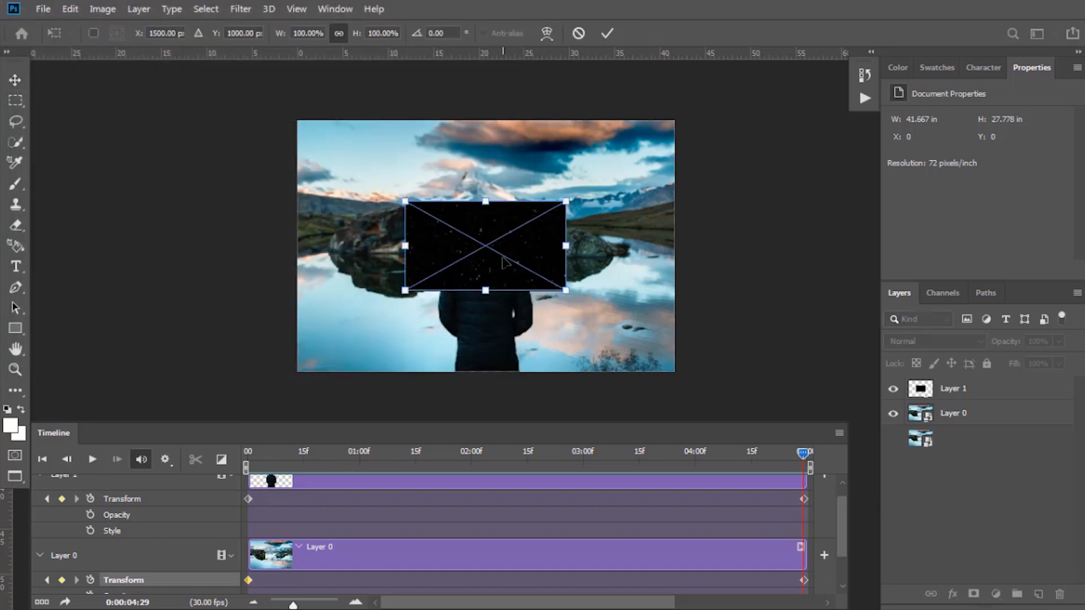
left_click_drag(565, 246, 694, 246)
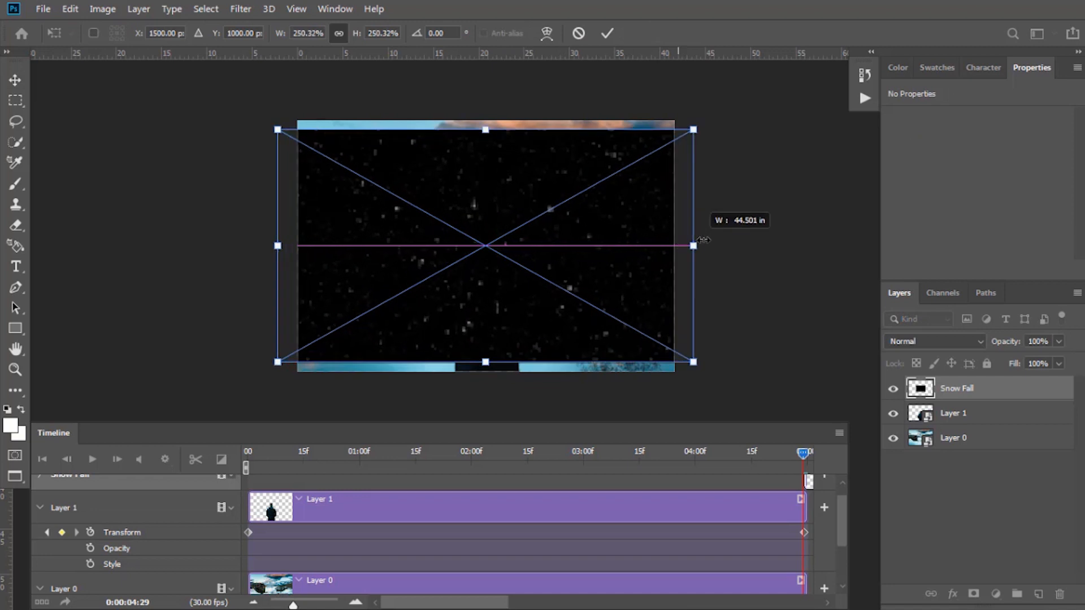
left_click_drag(691, 246, 718, 245)
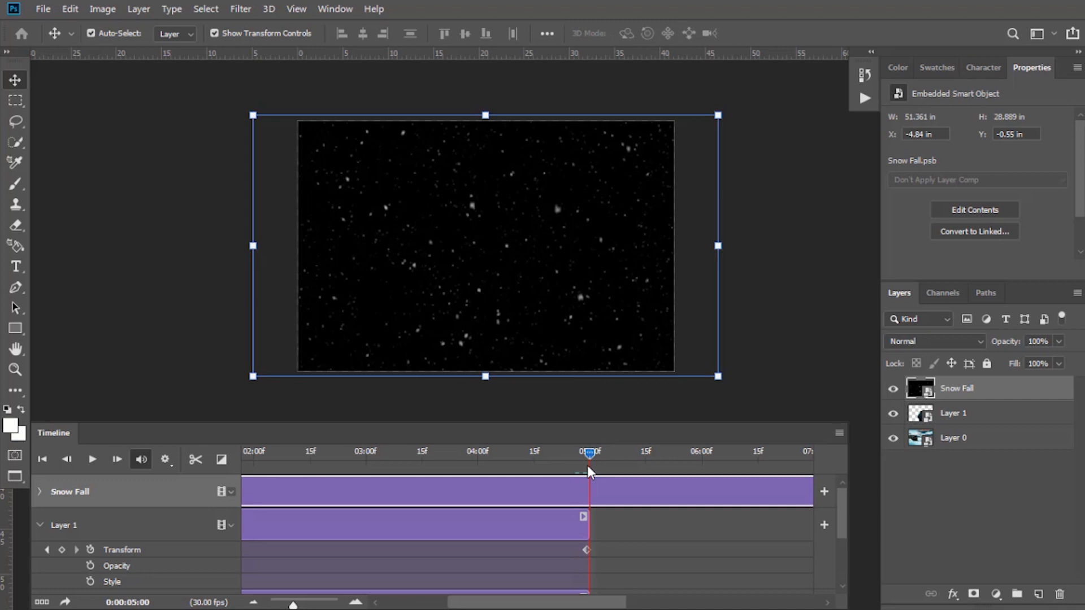
Trim the Snow Fall clip to five seconds and set its blend mode to Screen
left_click(195, 459)
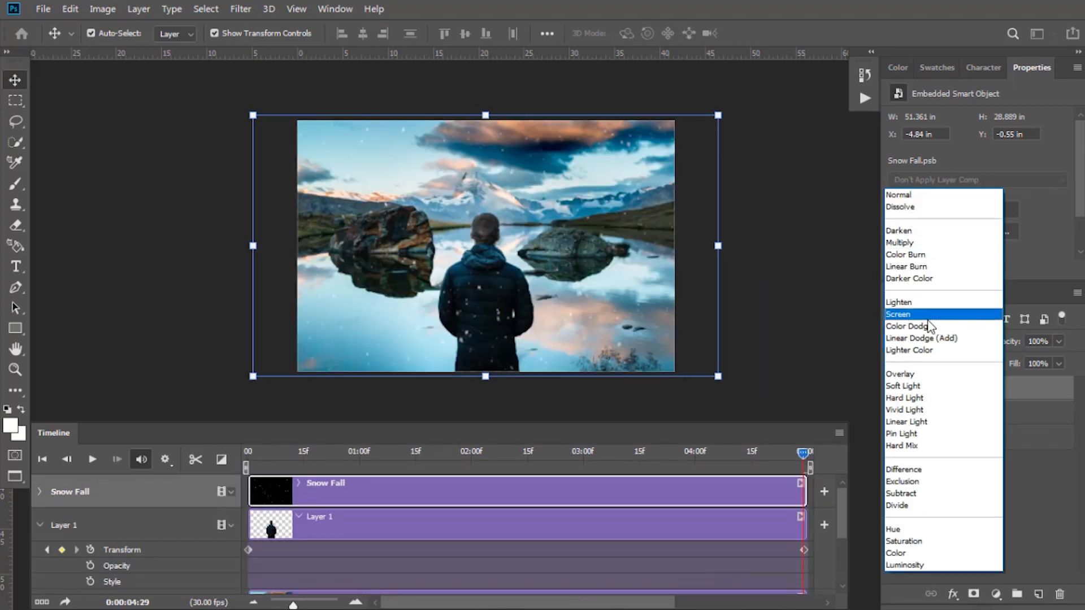
left_click(898, 314)
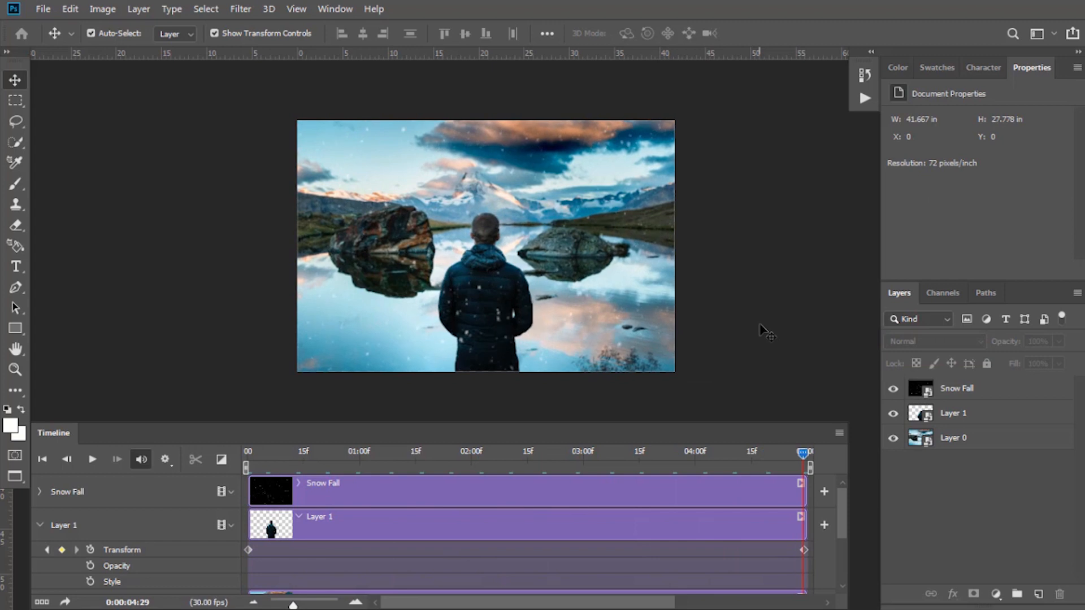
mouse_move(97, 51)
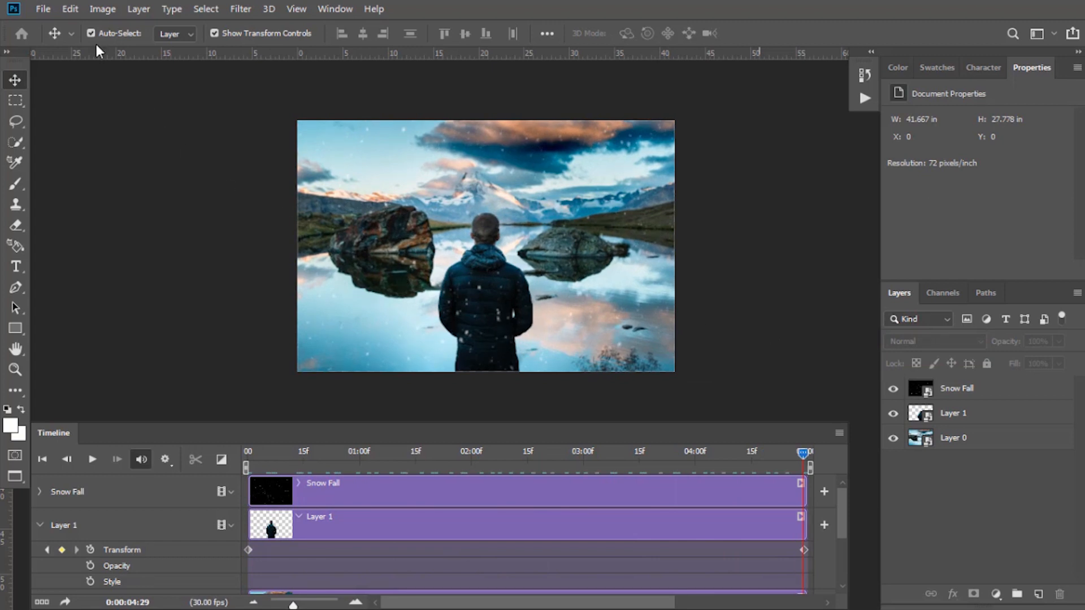
Render the video as 'Parallax Animation' with H.264 High Quality settings
left_click(43, 9)
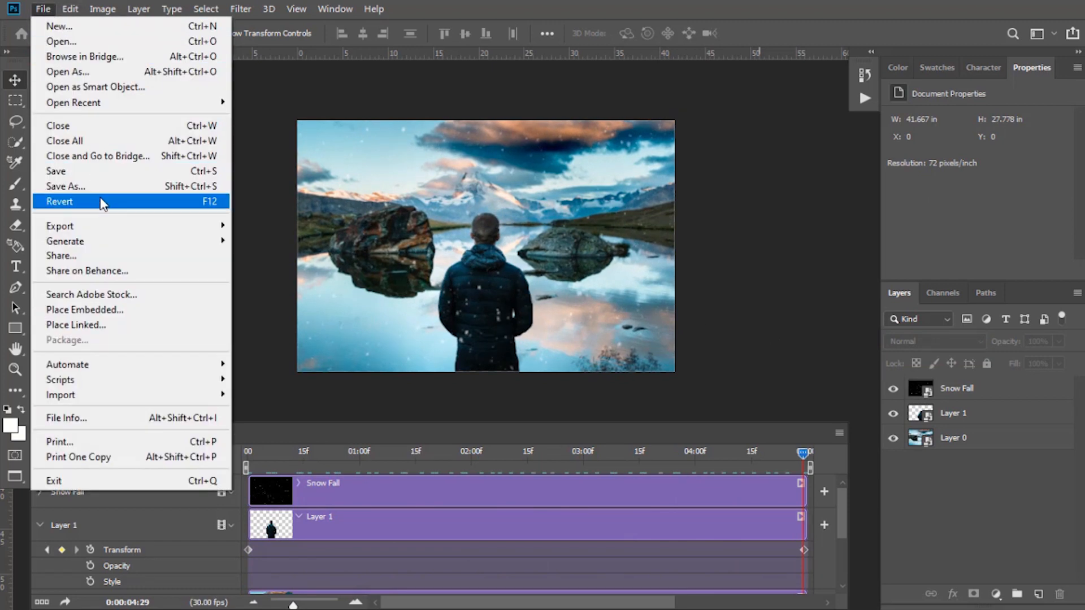
mouse_move(59, 225)
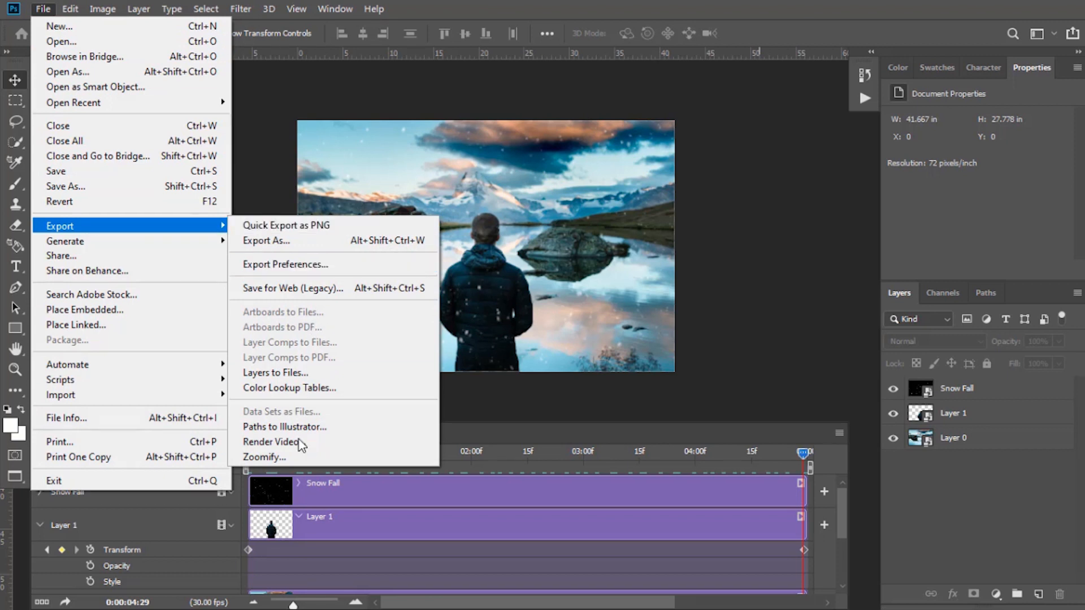
left_click(270, 442)
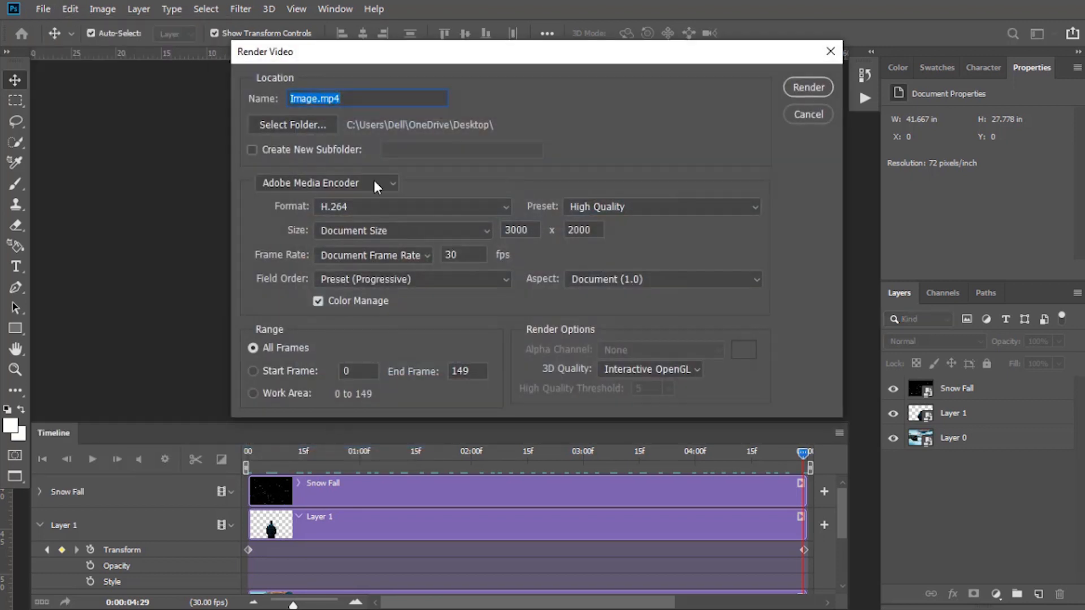
left_click(359, 98)
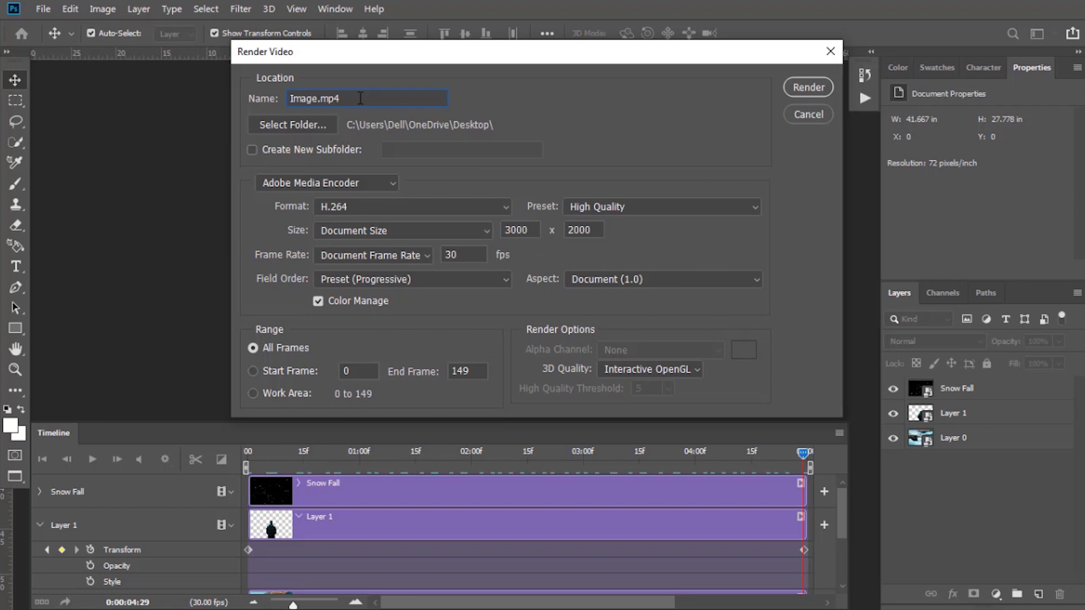
type("Parallax")
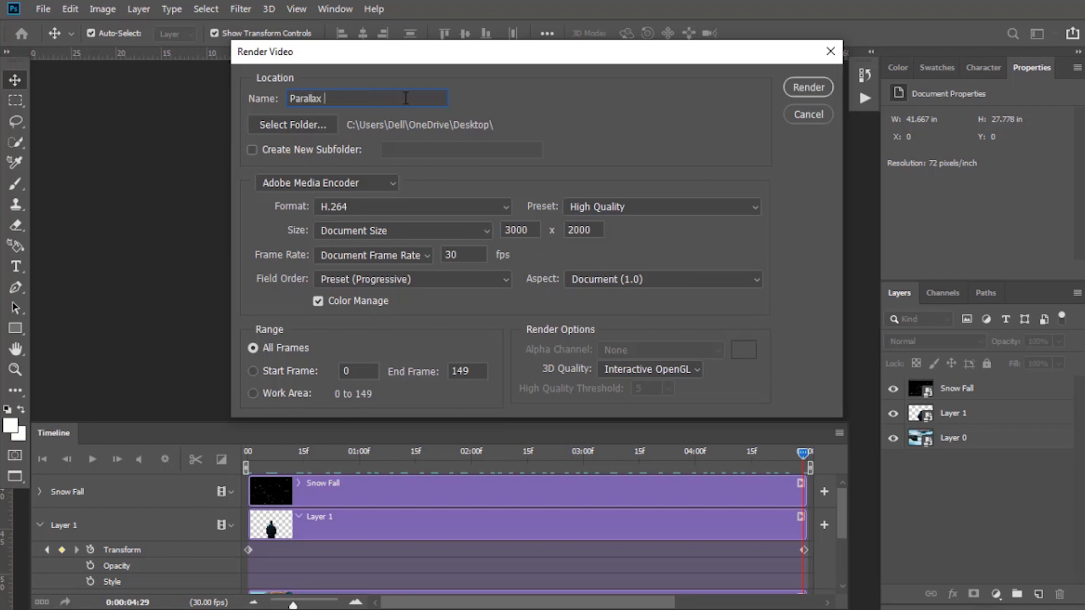
type("Animation")
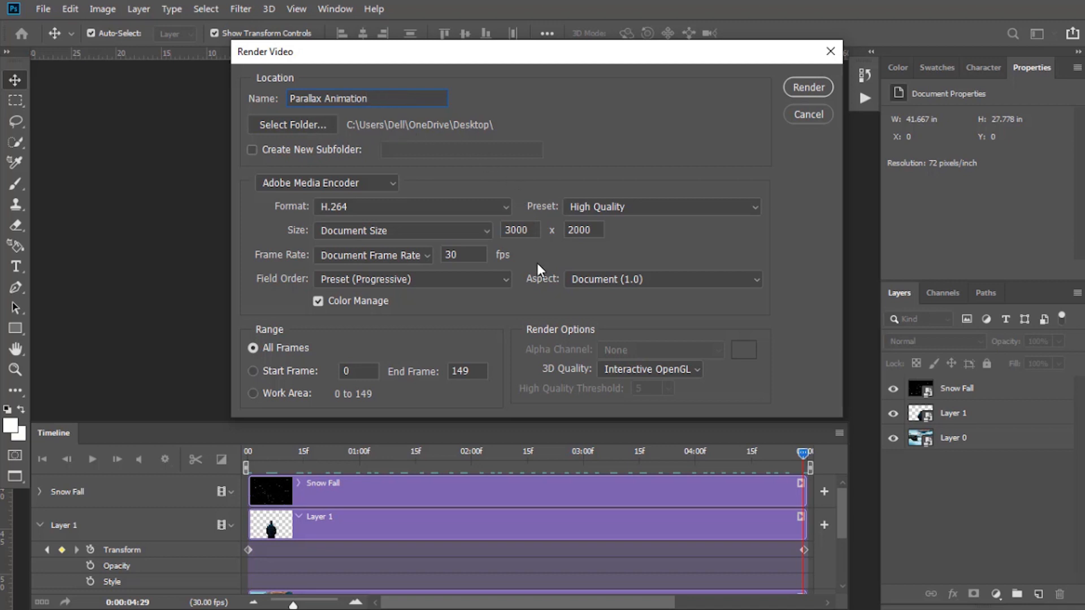
mouse_move(605, 196)
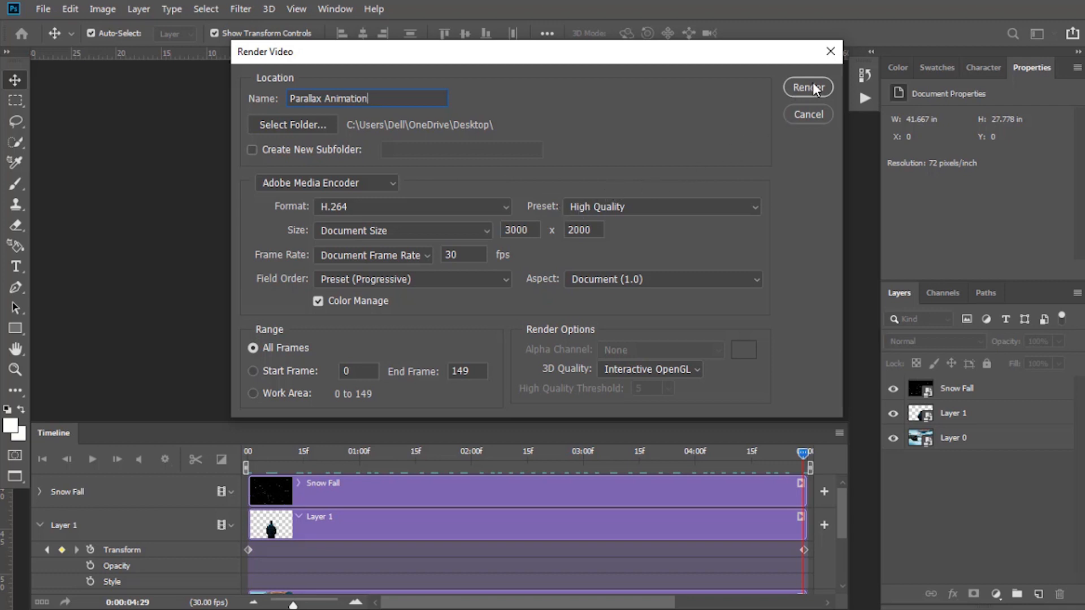
left_click(807, 87)
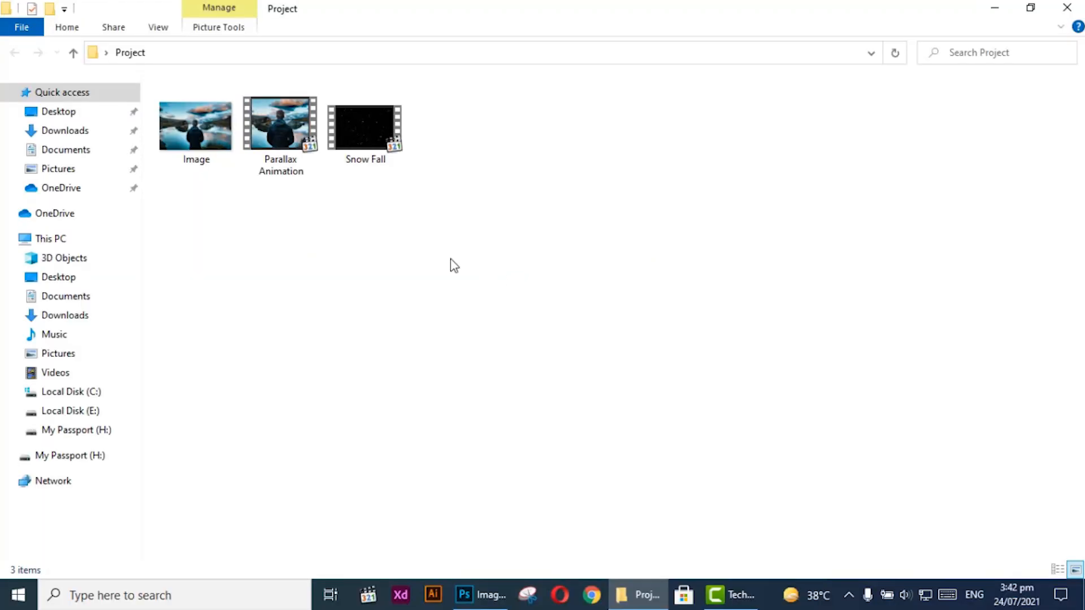
Select the Parallax Animation video file in the Project folder
left_click(280, 124)
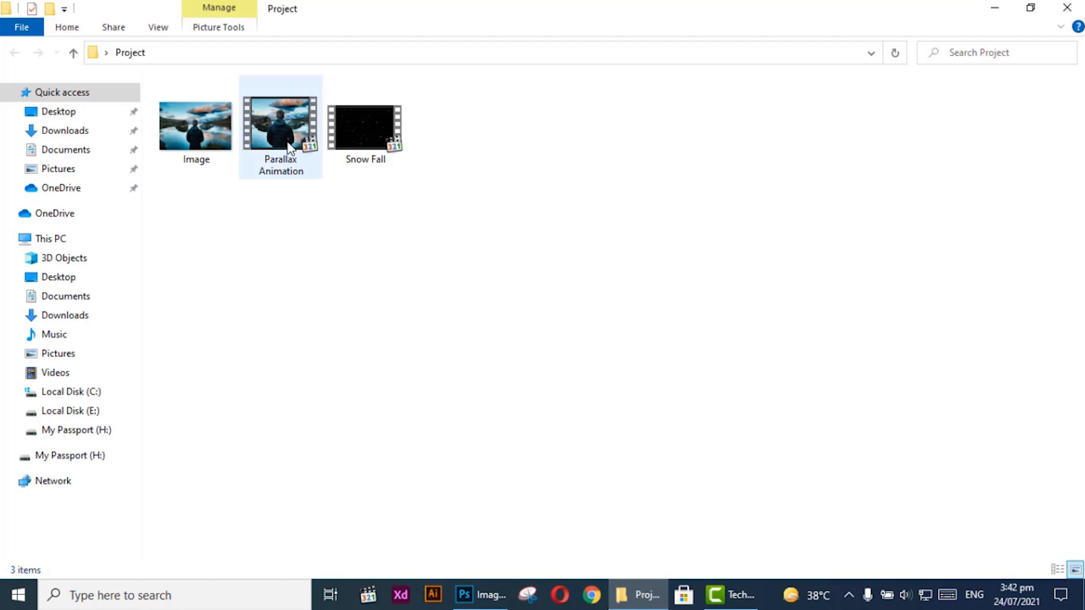